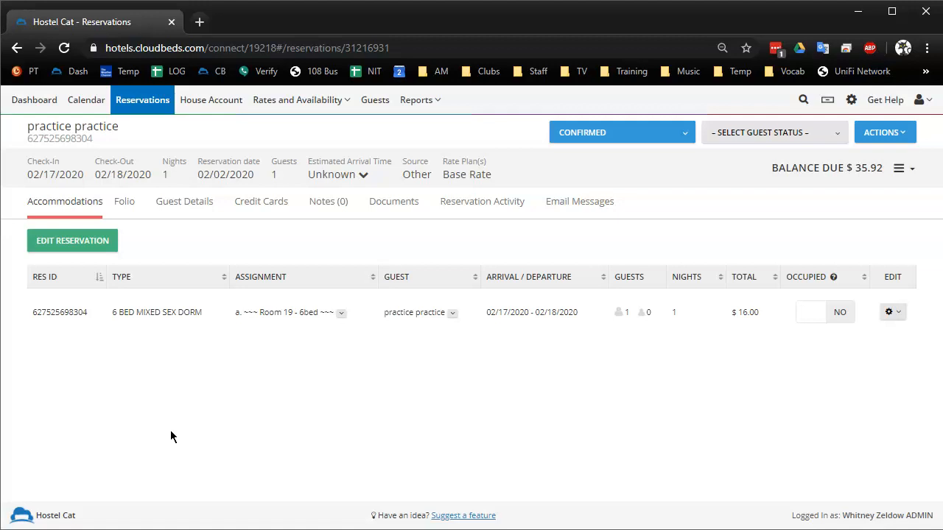
{"action": "mouse_move", "coordinate": [124, 200]}
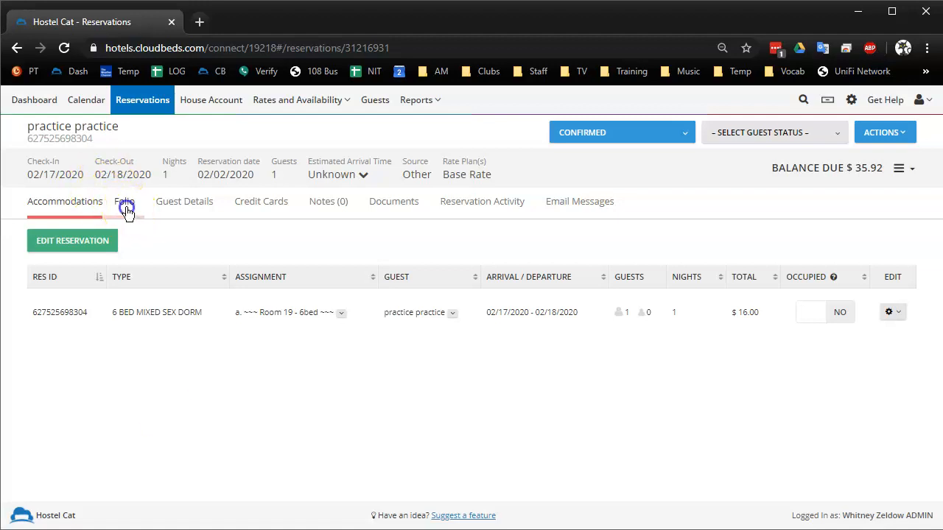
Step: View the practice reservation's Folio, showing posted transactions with no charges yet
{"action": "left_click", "coordinate": [123, 201]}
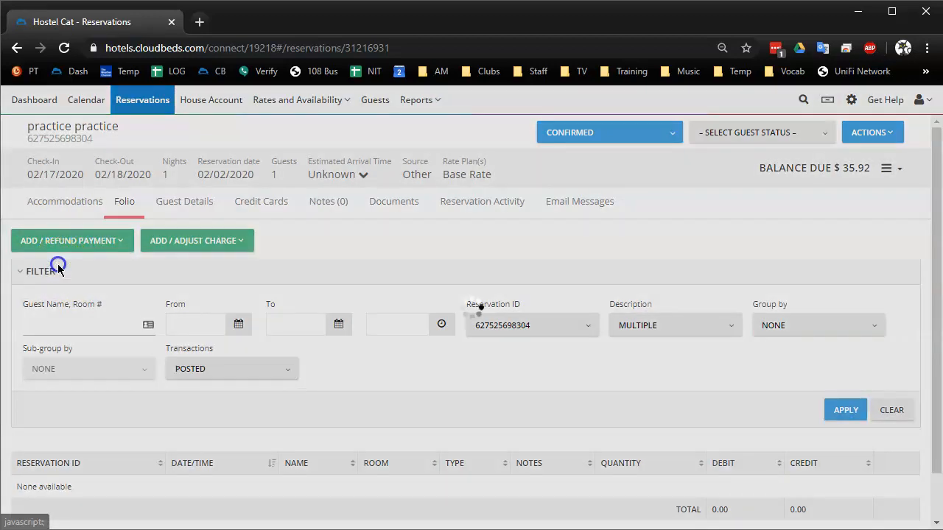
Step: Start a payment for the $35.92 balance using the stored Visa card ending 8099
{"action": "left_click", "coordinate": [68, 240]}
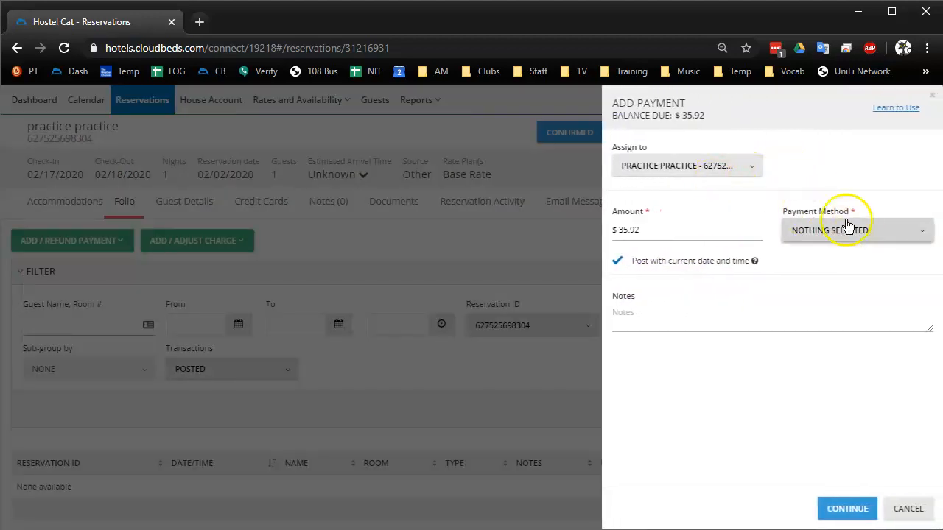
{"action": "left_click", "coordinate": [854, 230]}
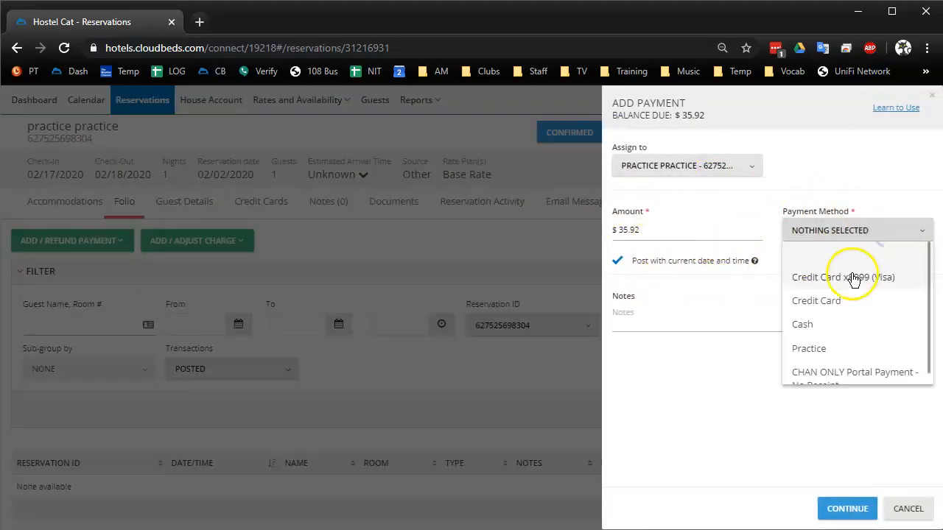
{"action": "mouse_move", "coordinate": [832, 281]}
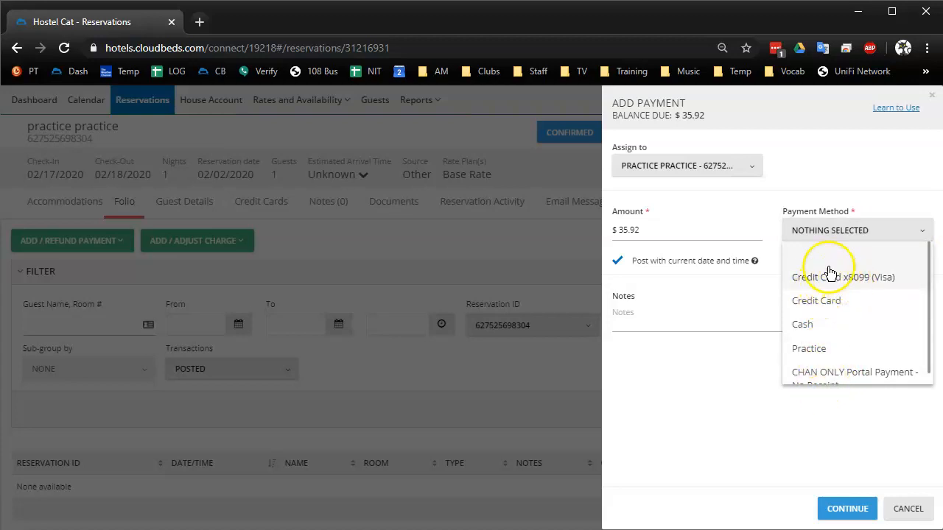
{"action": "left_click", "coordinate": [842, 277]}
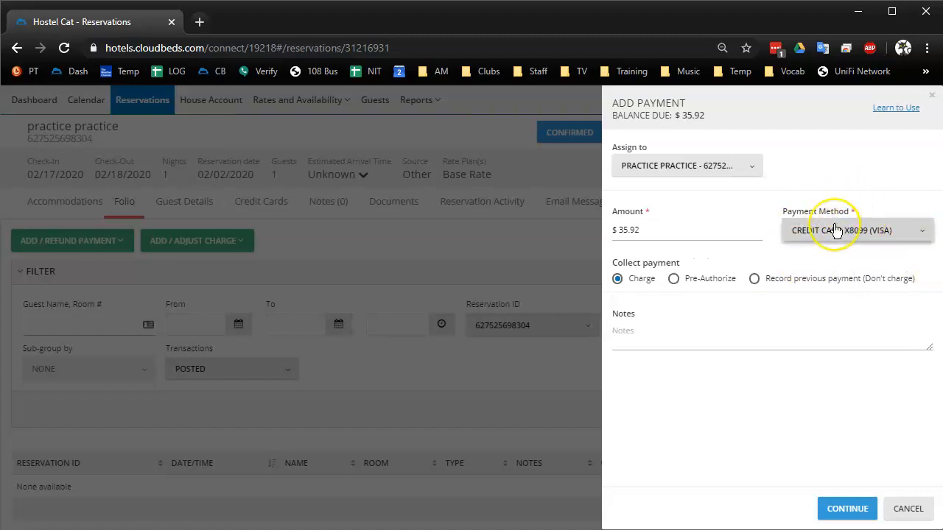
{"action": "mouse_move", "coordinate": [617, 277]}
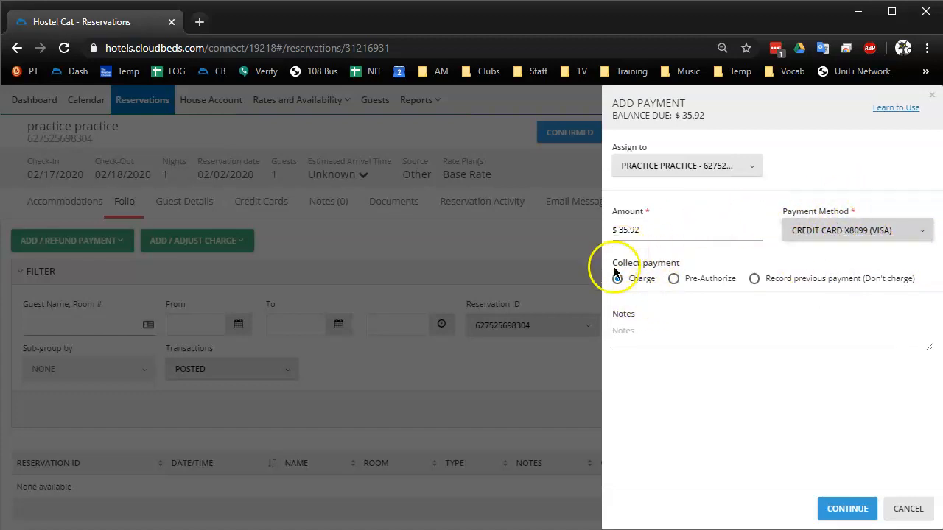
{"action": "mouse_move", "coordinate": [872, 218]}
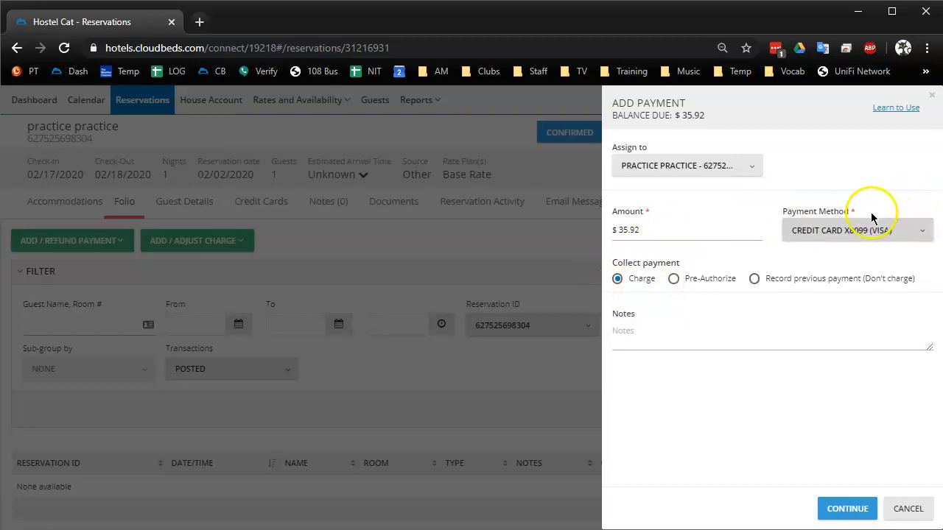
{"action": "mouse_move", "coordinate": [663, 293]}
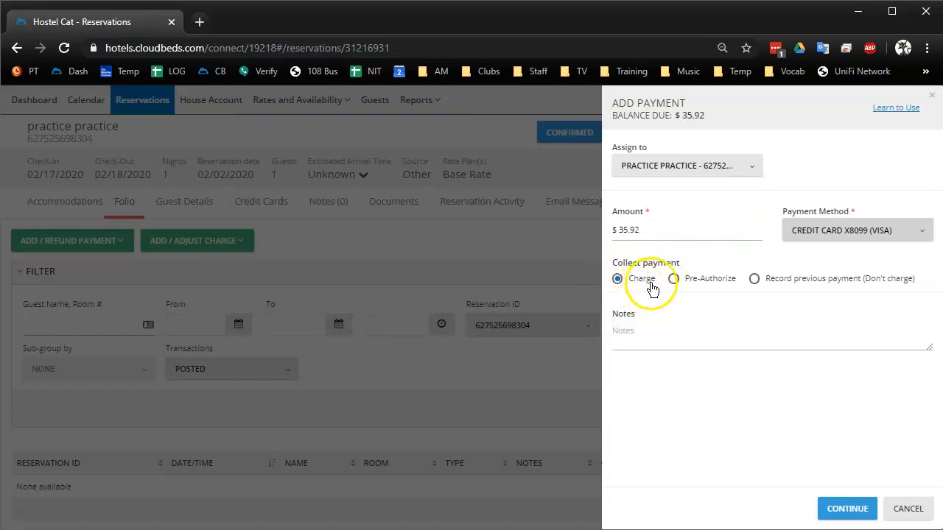
{"action": "mouse_move", "coordinate": [786, 288]}
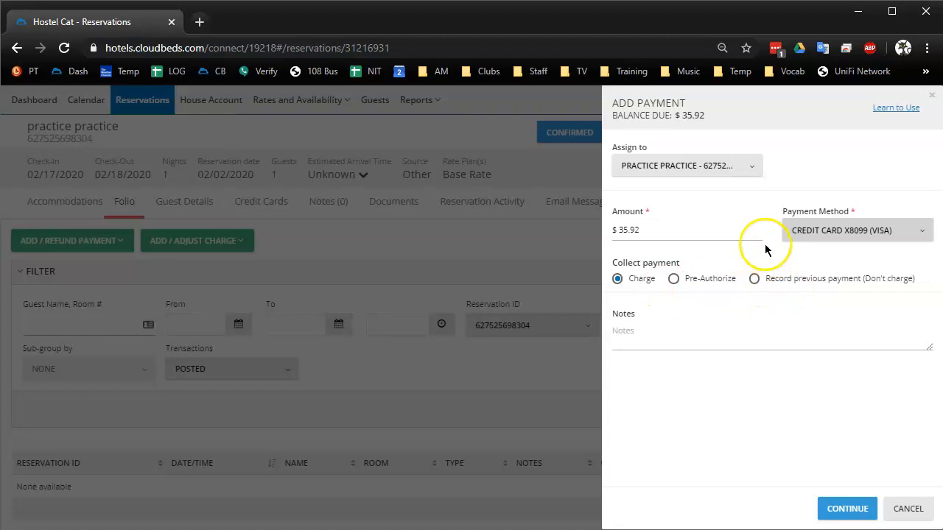
{"action": "mouse_move", "coordinate": [766, 250]}
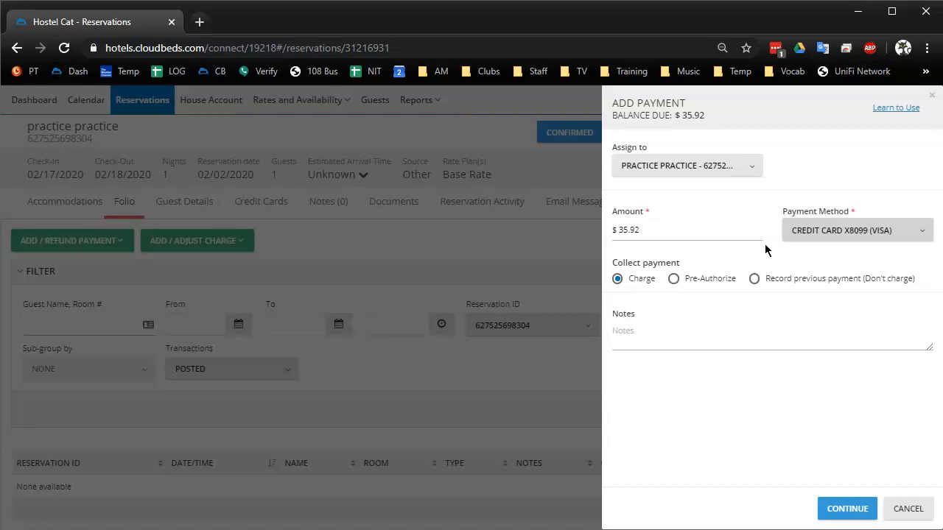
{"action": "mouse_move", "coordinate": [689, 265]}
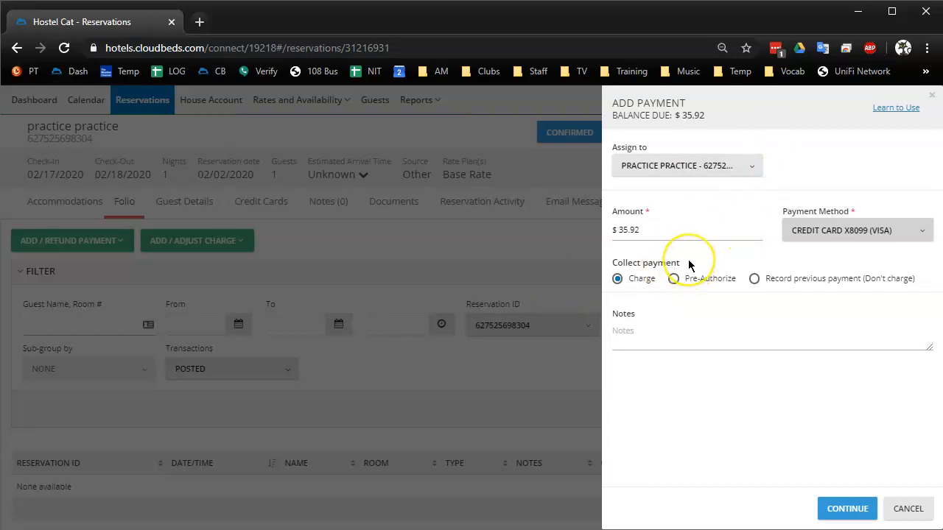
{"action": "mouse_move", "coordinate": [690, 265]}
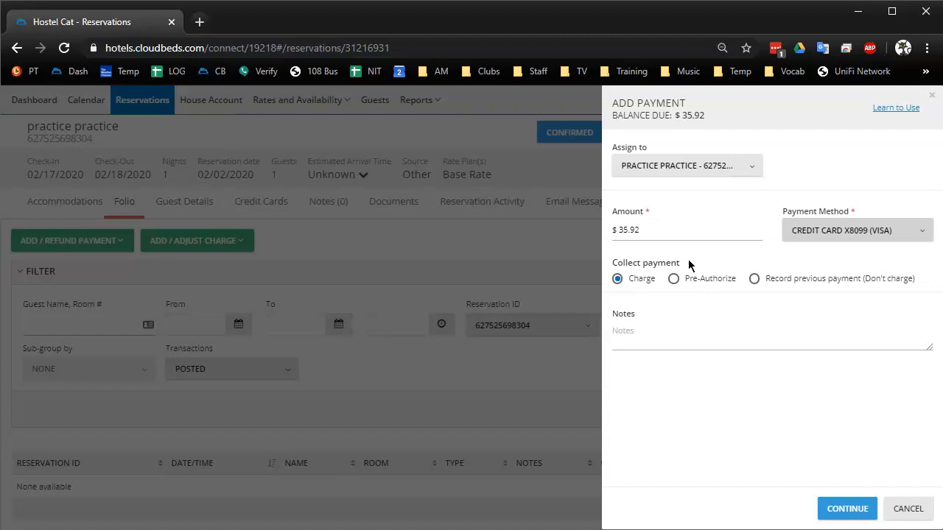
{"action": "mouse_move", "coordinate": [872, 203]}
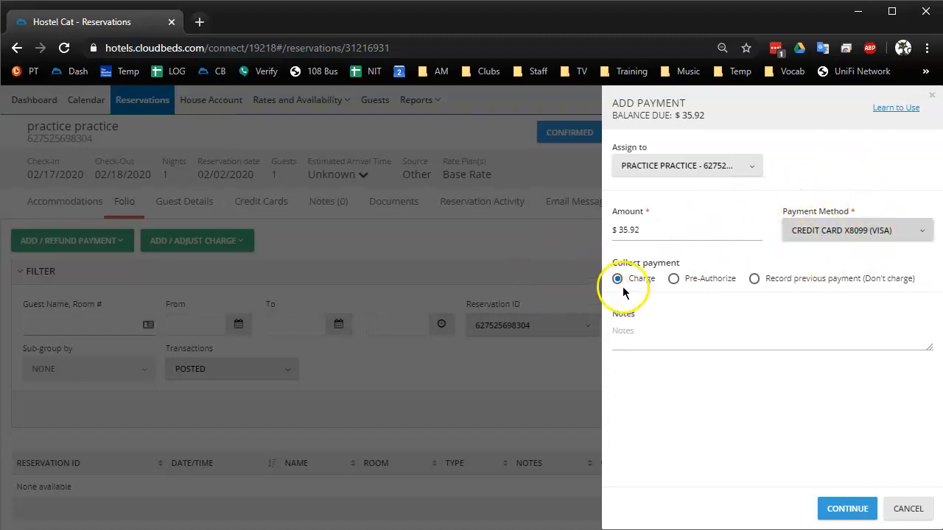
{"action": "left_click", "coordinate": [854, 230]}
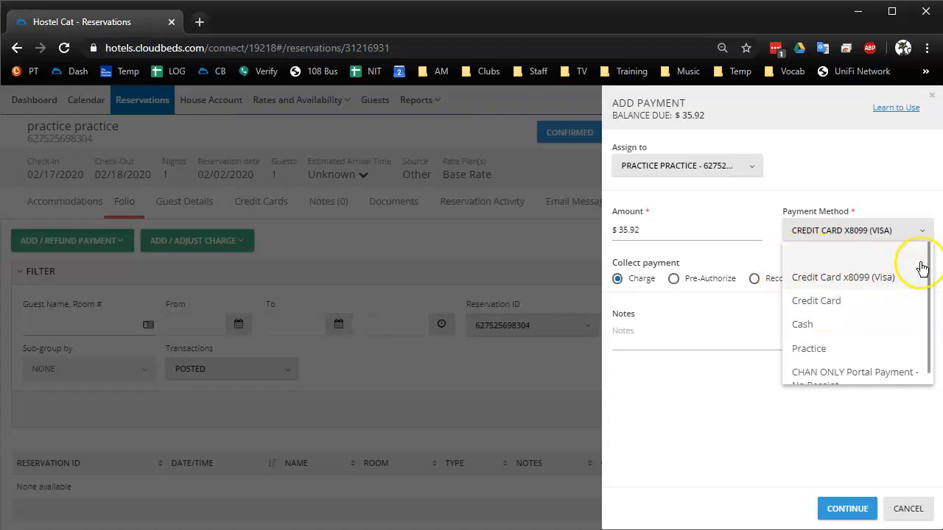
{"action": "mouse_move", "coordinate": [881, 280]}
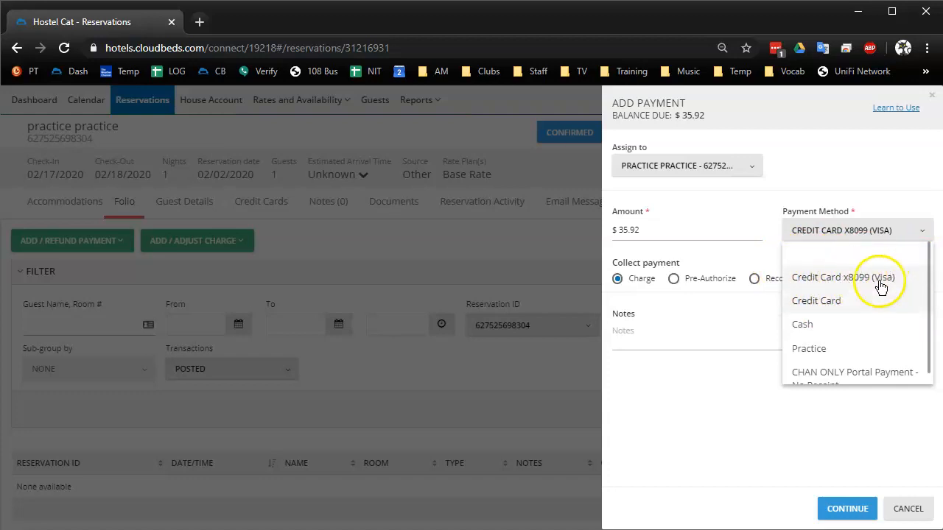
{"action": "mouse_move", "coordinate": [905, 295]}
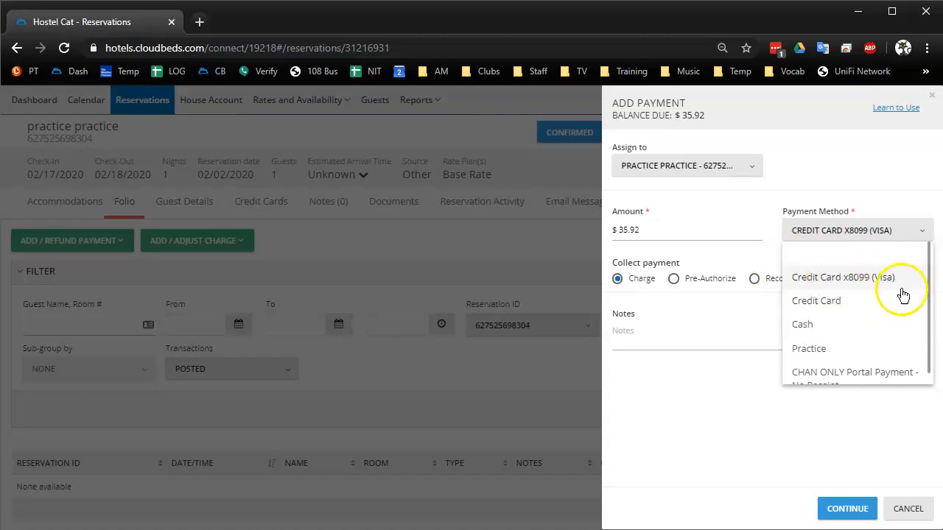
{"action": "mouse_move", "coordinate": [864, 168]}
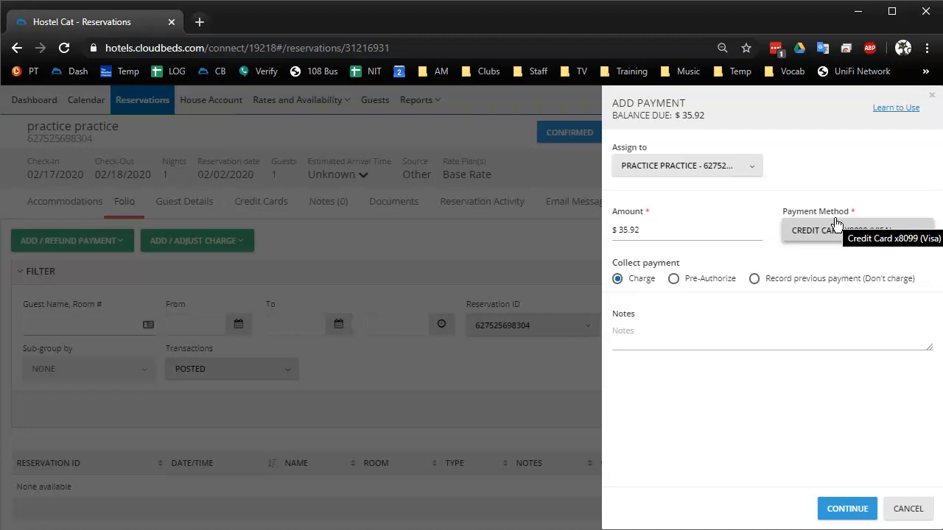
{"action": "mouse_move", "coordinate": [710, 297]}
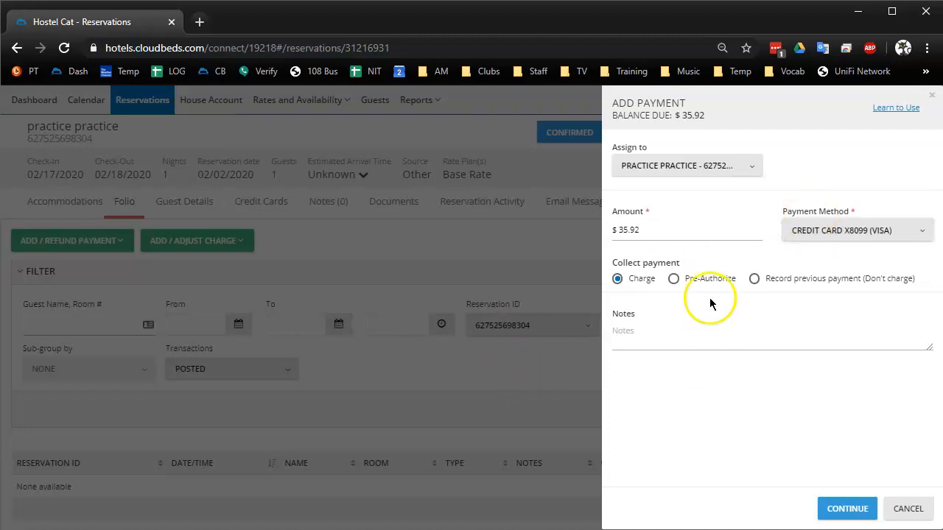
{"action": "mouse_move", "coordinate": [660, 222]}
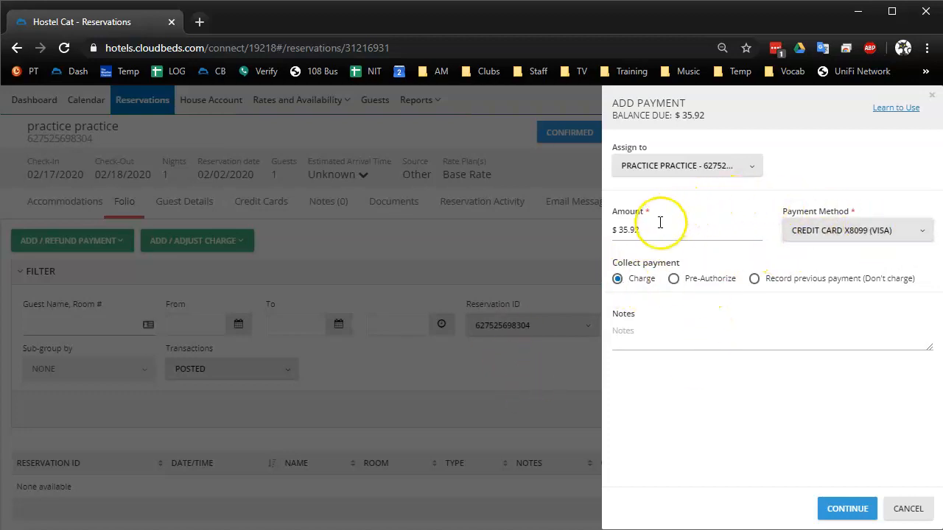
{"action": "mouse_move", "coordinate": [754, 230]}
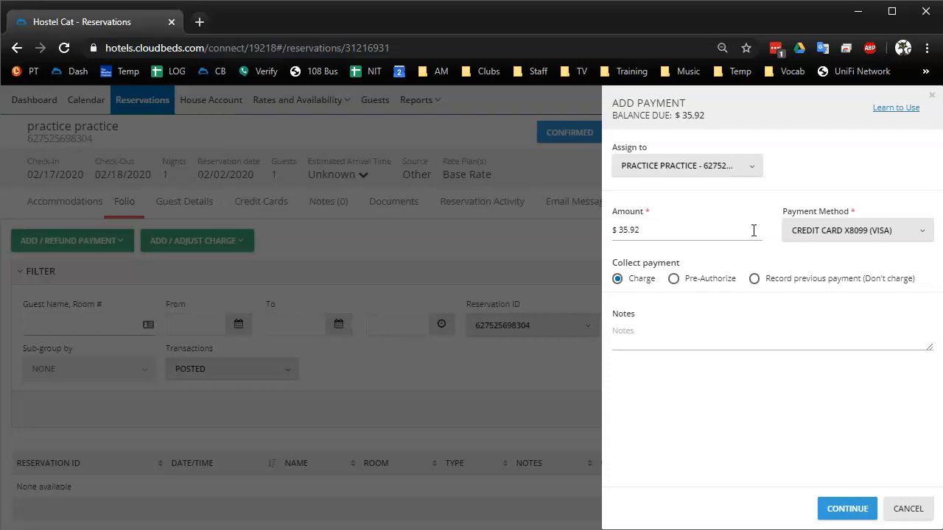
{"action": "mouse_move", "coordinate": [807, 191]}
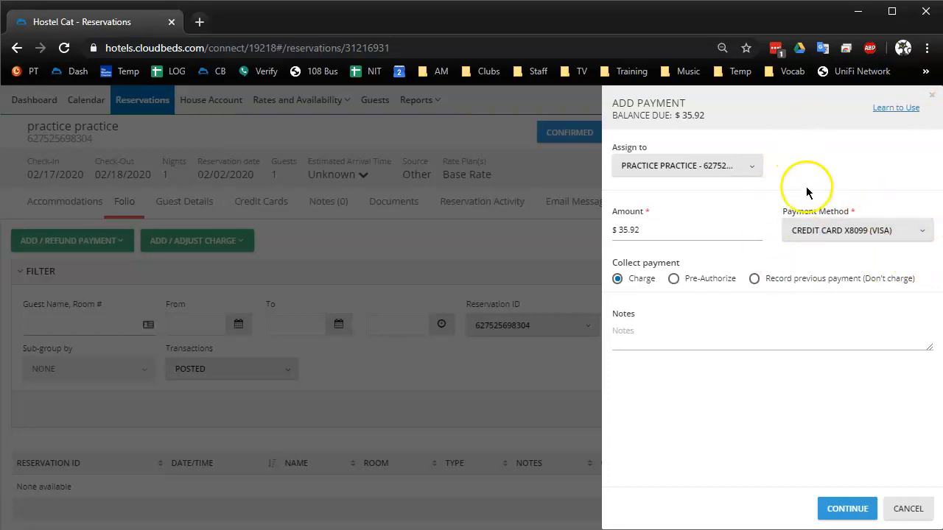
{"action": "mouse_move", "coordinate": [843, 206]}
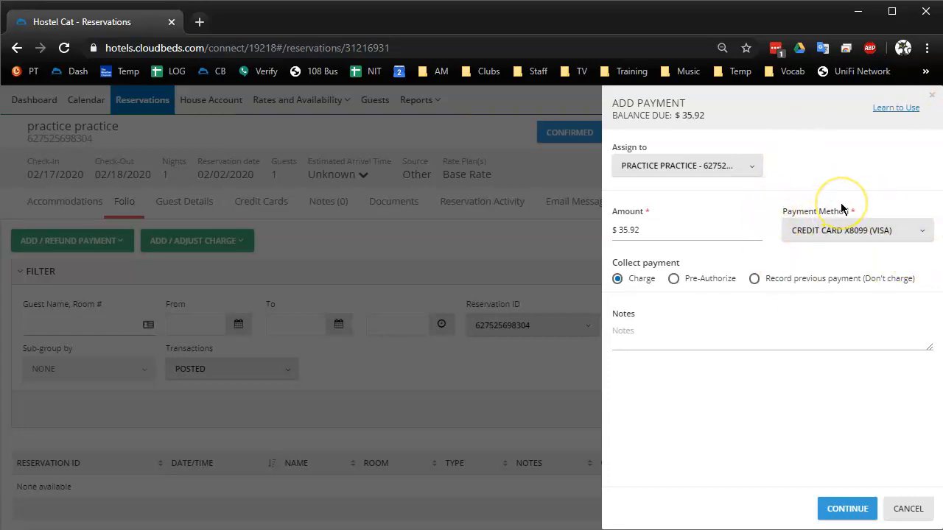
{"action": "mouse_move", "coordinate": [671, 279]}
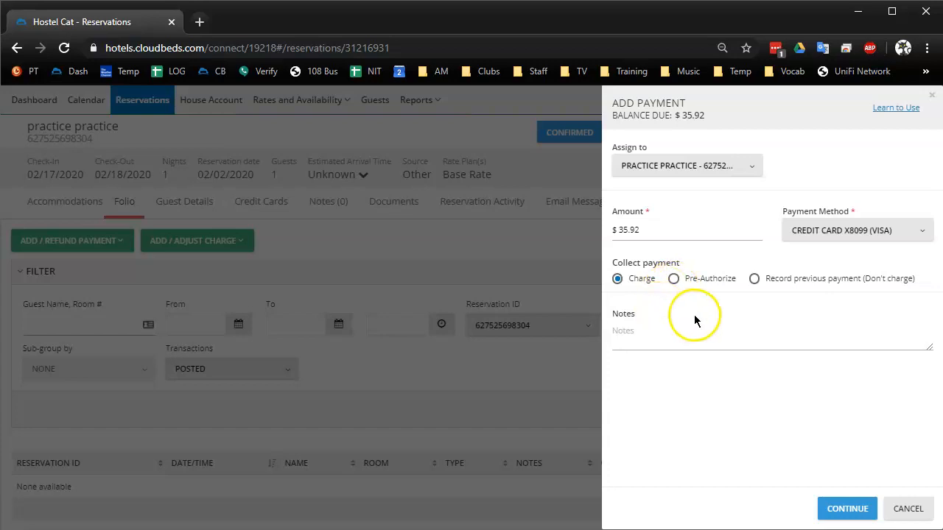
{"action": "mouse_move", "coordinate": [843, 267]}
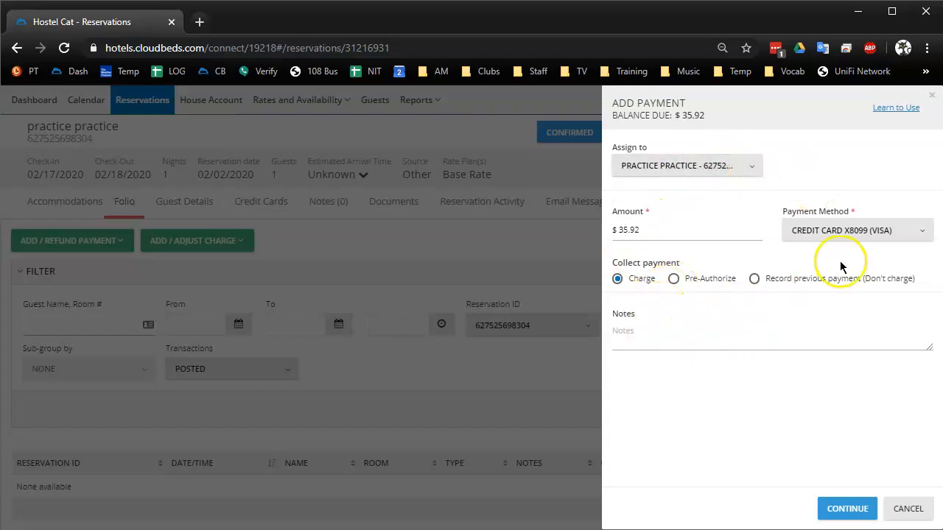
{"action": "mouse_move", "coordinate": [719, 233]}
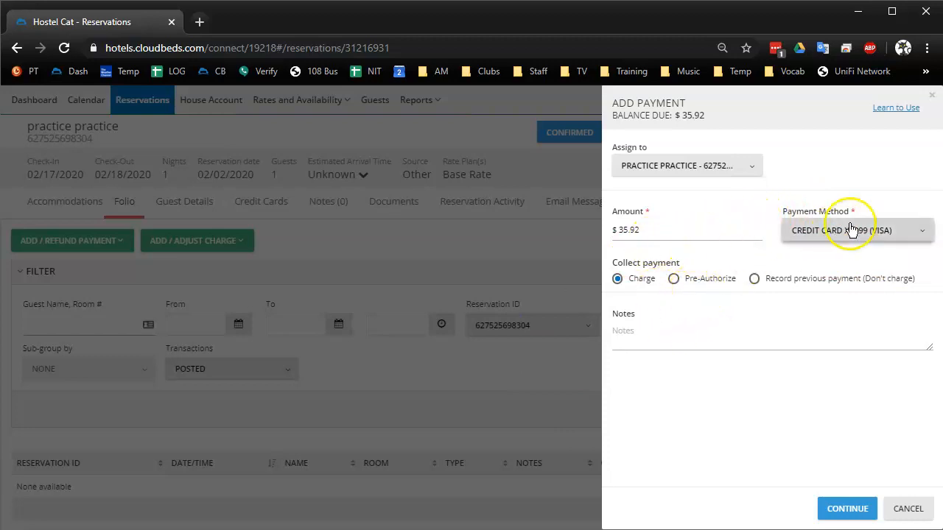
Step: Cycle the collection option through pre-authorize and record-previous-payment, then list payment methods again
{"action": "left_click", "coordinate": [673, 279]}
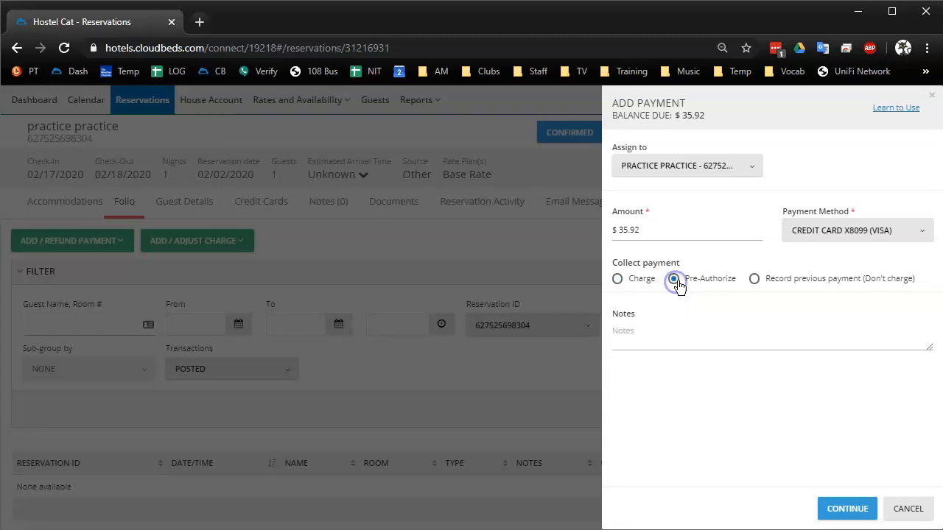
{"action": "left_click", "coordinate": [754, 278]}
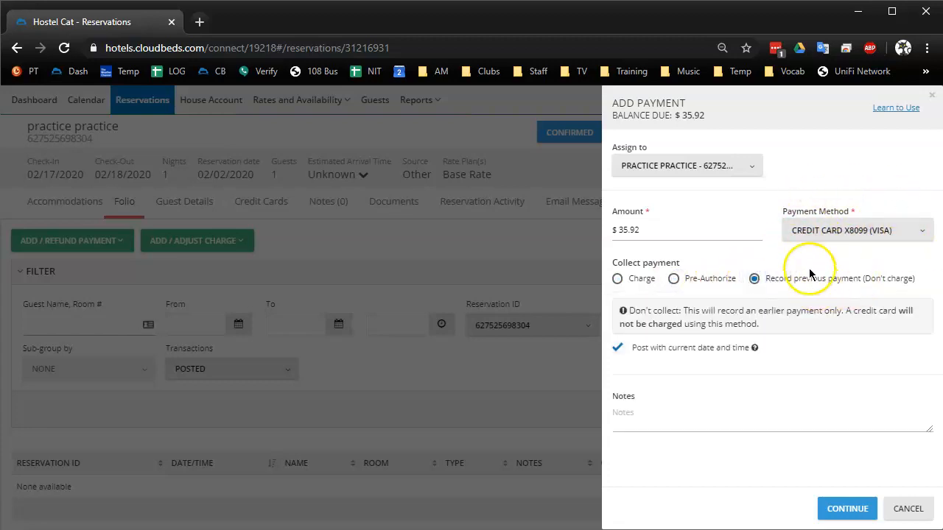
{"action": "mouse_move", "coordinate": [788, 305]}
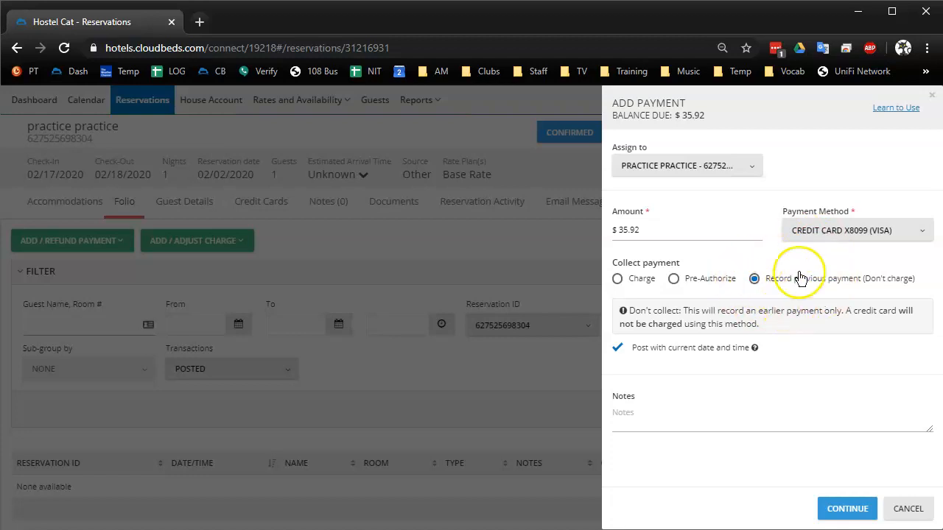
{"action": "mouse_move", "coordinate": [809, 298]}
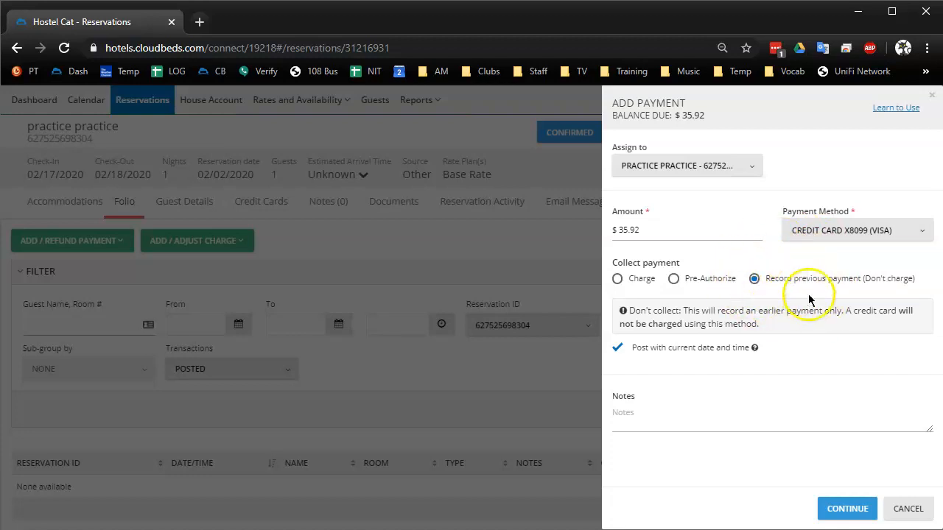
{"action": "mouse_move", "coordinate": [853, 262]}
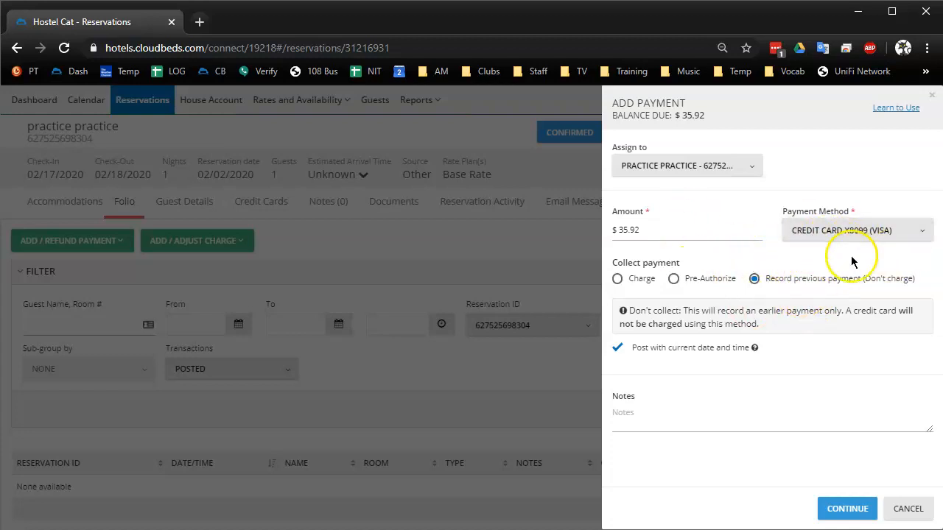
{"action": "left_click", "coordinate": [854, 230]}
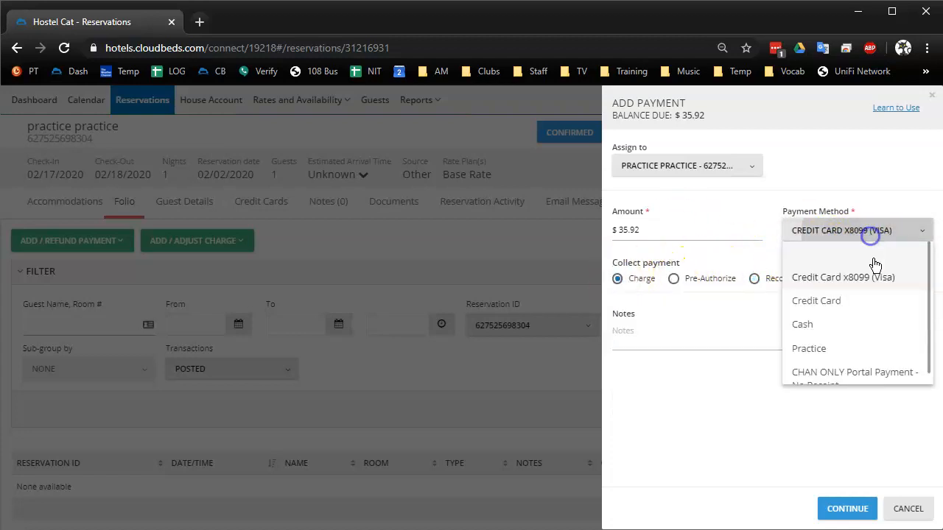
Step: Switch to a new Credit Card method set to Record previous payment (Don't charge)
{"action": "left_click", "coordinate": [816, 301]}
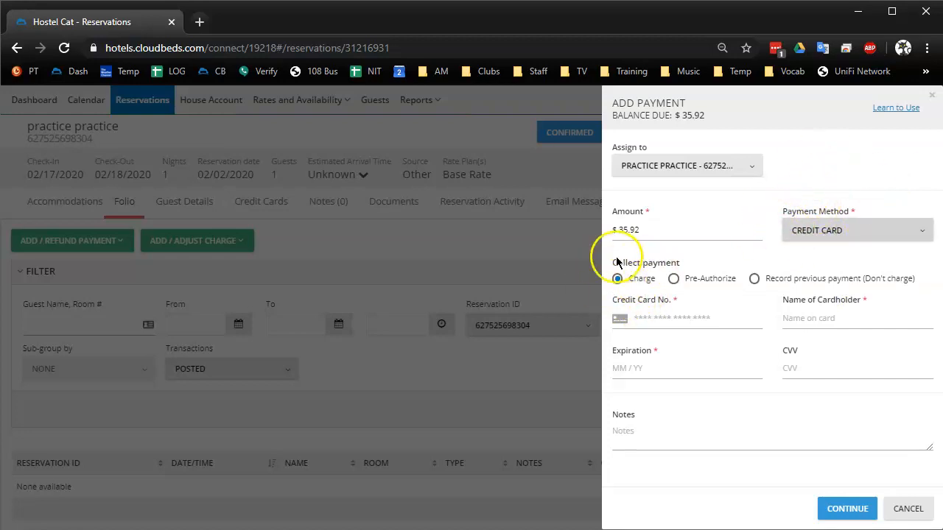
{"action": "mouse_move", "coordinate": [645, 212]}
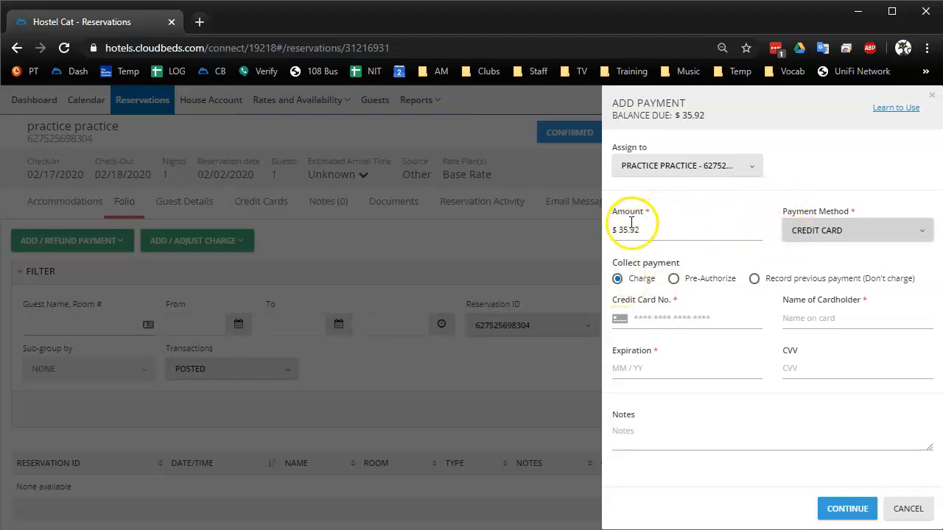
{"action": "mouse_move", "coordinate": [799, 227]}
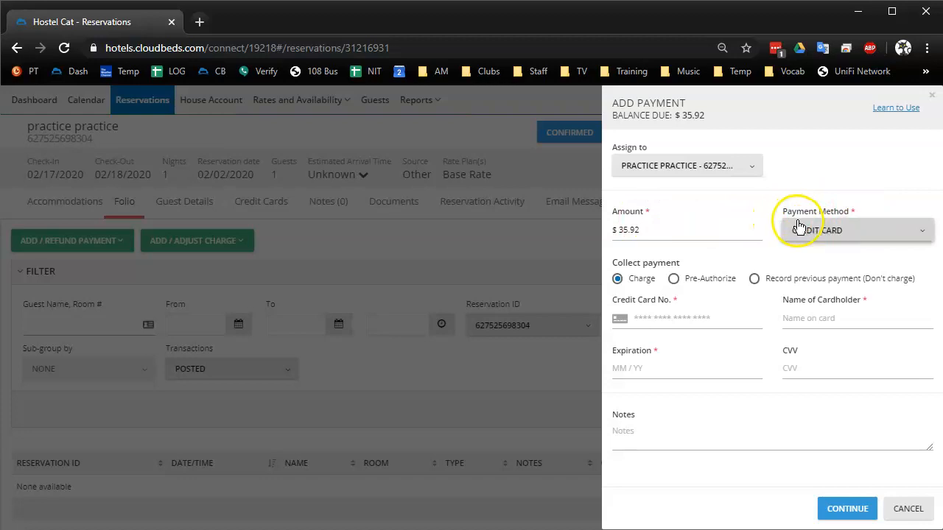
{"action": "left_click", "coordinate": [754, 278]}
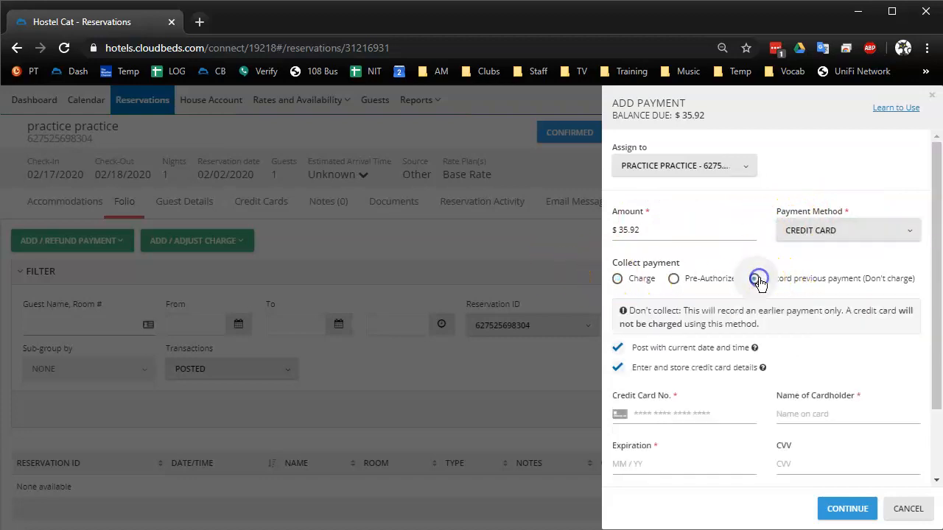
{"action": "left_click", "coordinate": [617, 279]}
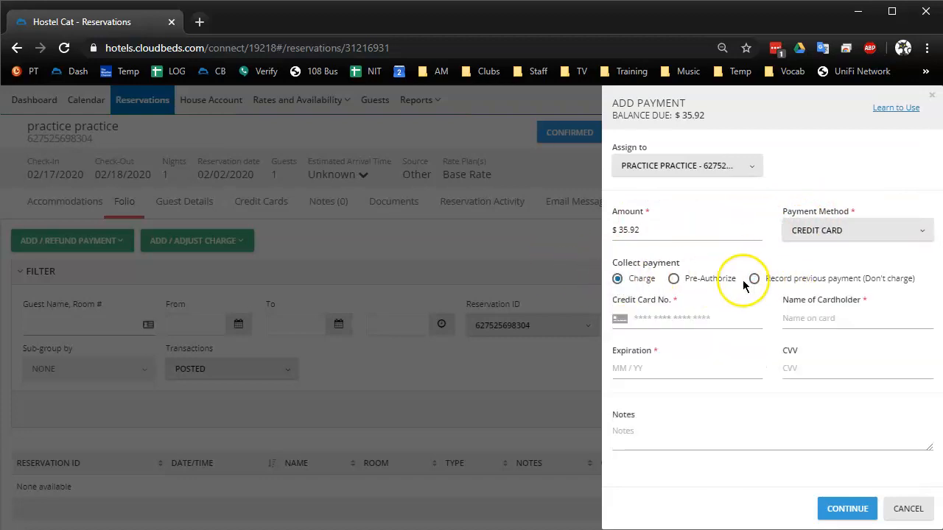
{"action": "left_click", "coordinate": [754, 278]}
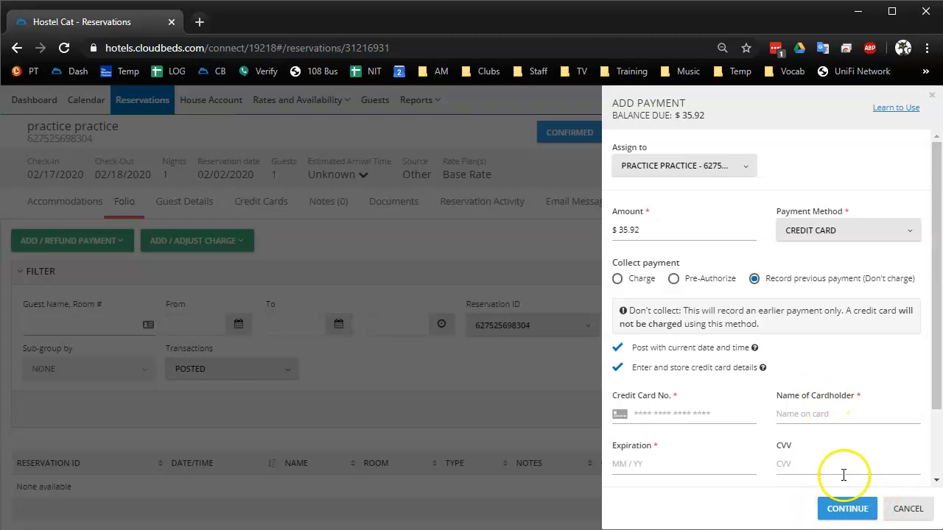
{"action": "mouse_move", "coordinate": [854, 486]}
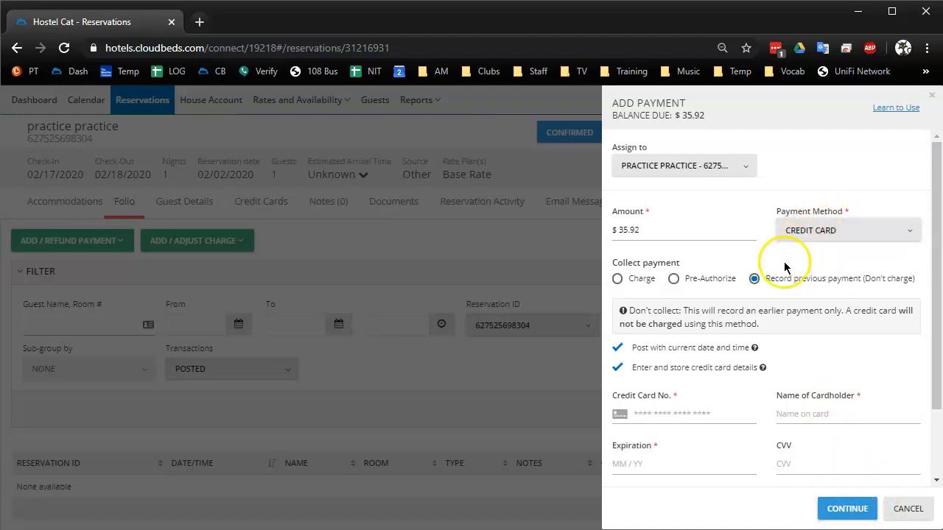
{"action": "mouse_move", "coordinate": [573, 283]}
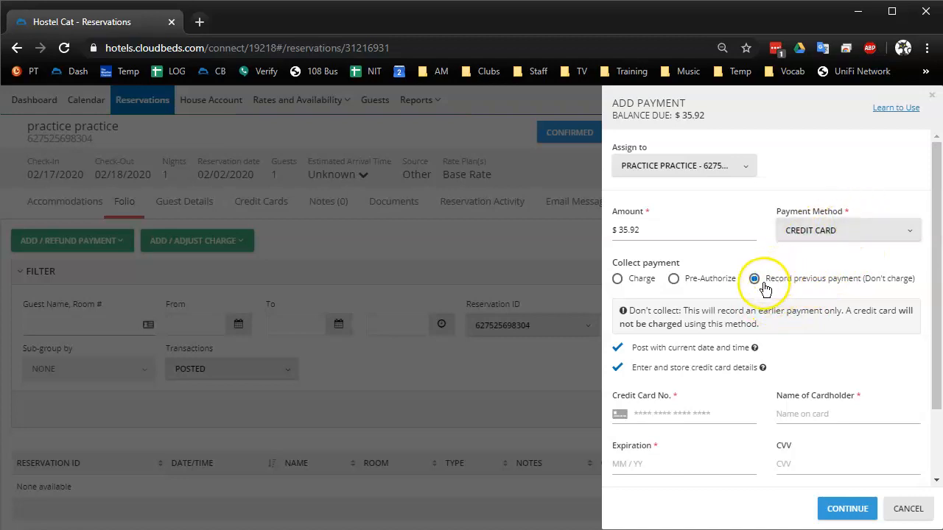
{"action": "mouse_move", "coordinate": [708, 377]}
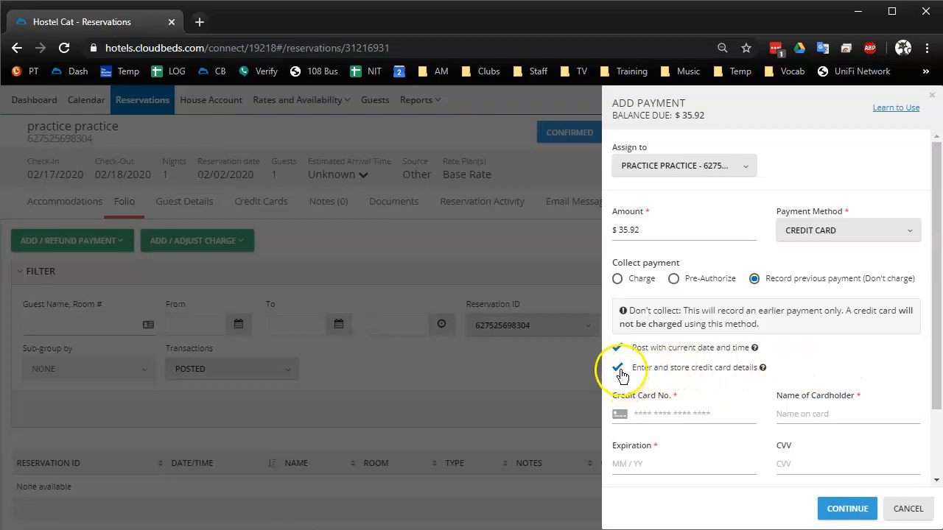
{"action": "mouse_move", "coordinate": [646, 335]}
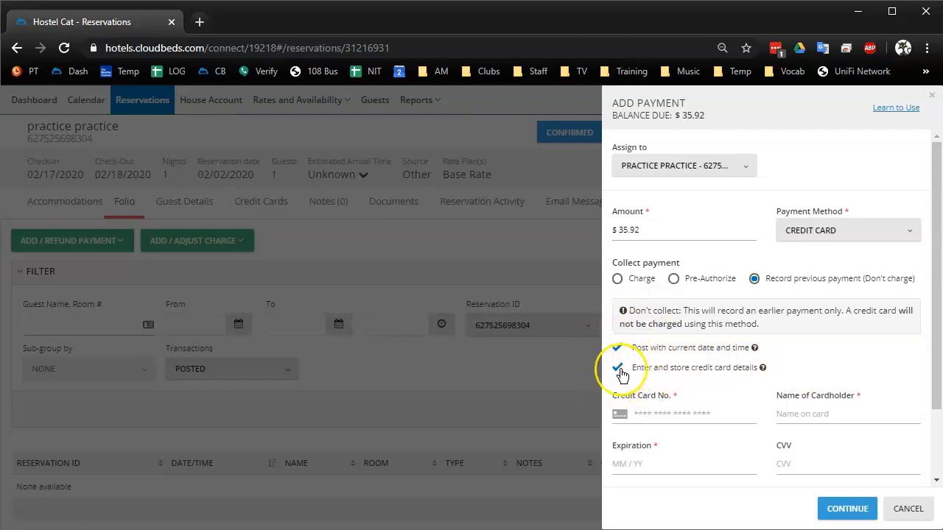
Step: Switch off 'Enter and store credit card details' so only a card type is asked
{"action": "left_click", "coordinate": [617, 368]}
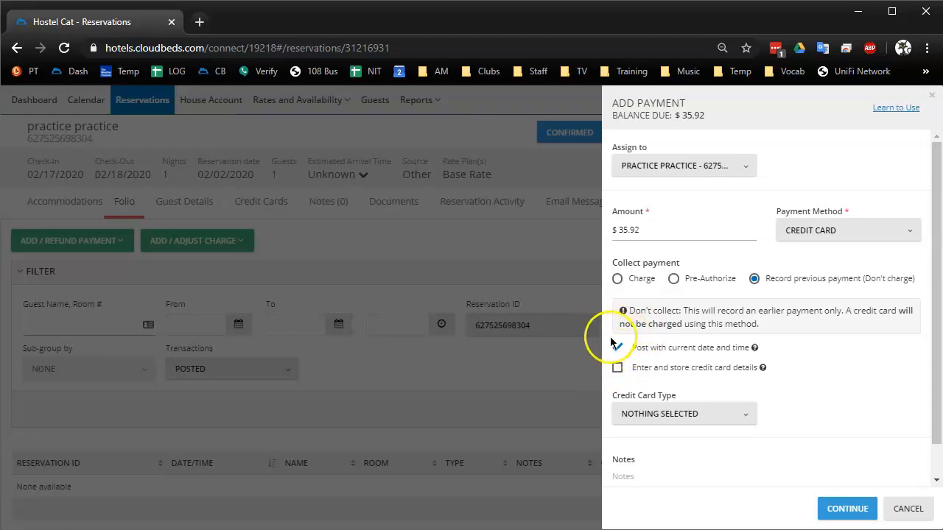
{"action": "mouse_move", "coordinate": [397, 327]}
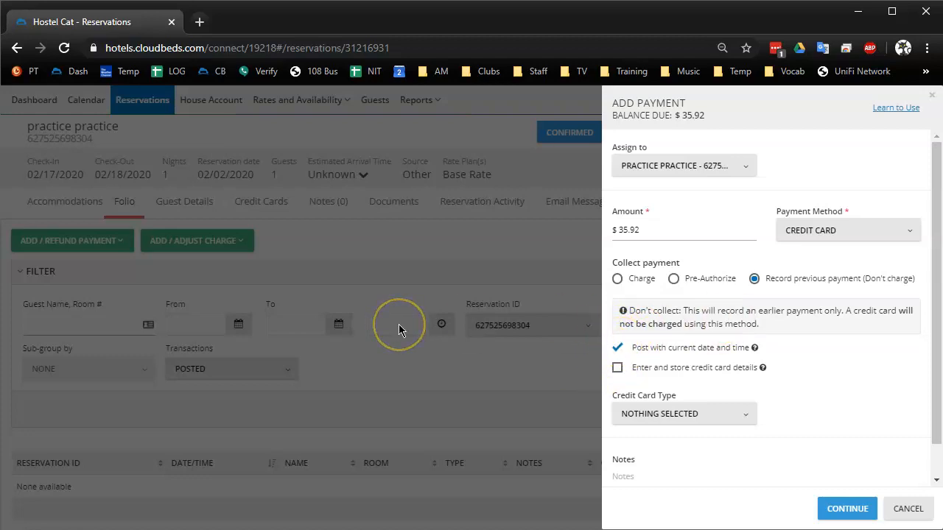
{"action": "mouse_move", "coordinate": [772, 307]}
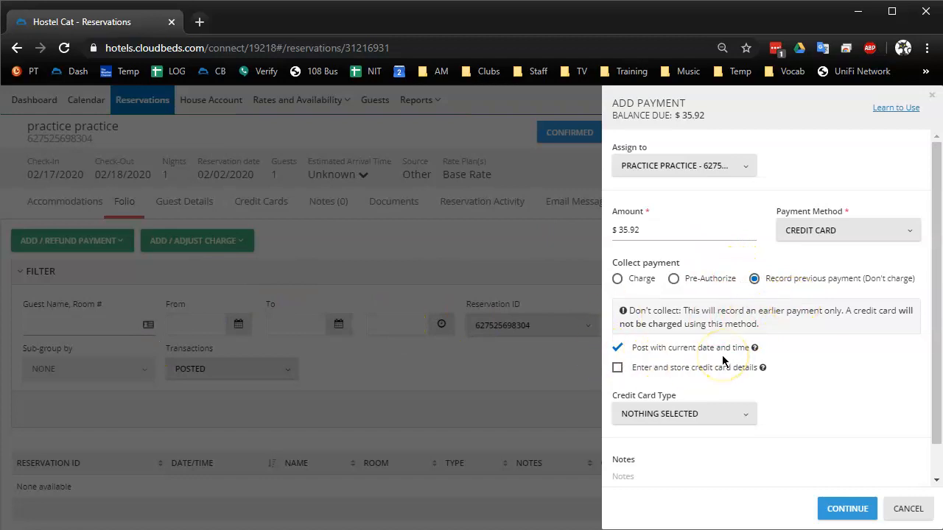
{"action": "mouse_move", "coordinate": [758, 351]}
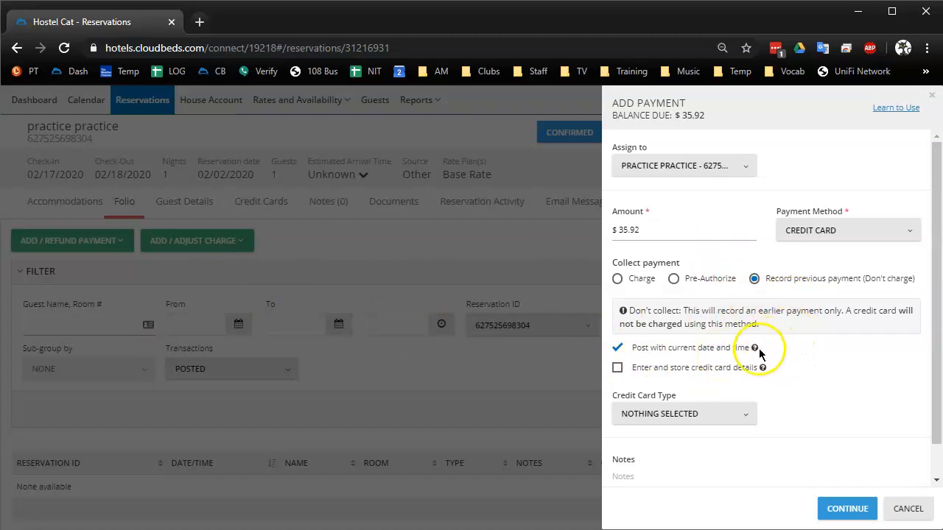
{"action": "mouse_move", "coordinate": [734, 351]}
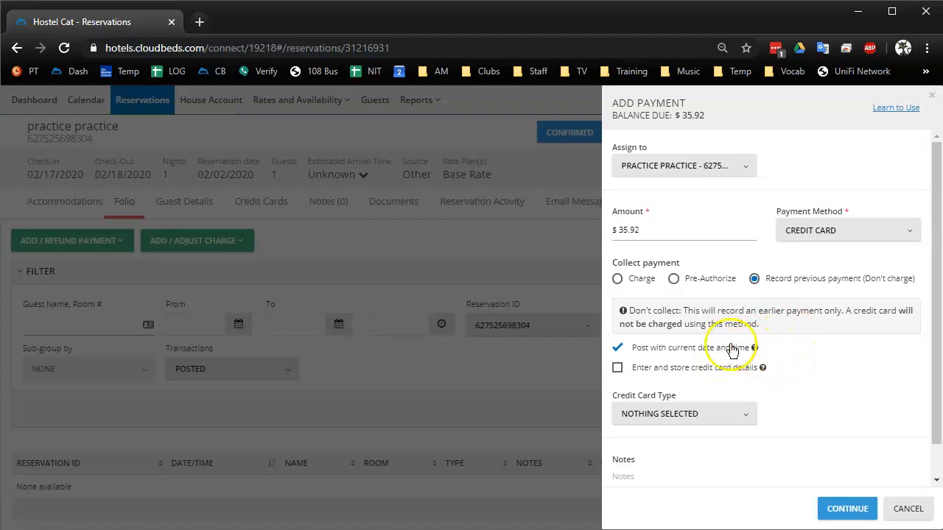
{"action": "mouse_move", "coordinate": [542, 336]}
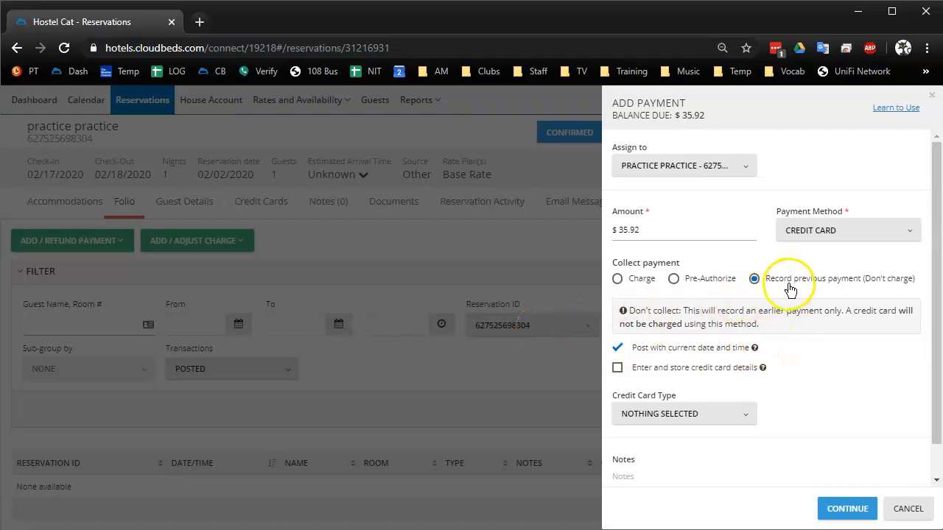
{"action": "mouse_move", "coordinate": [813, 248]}
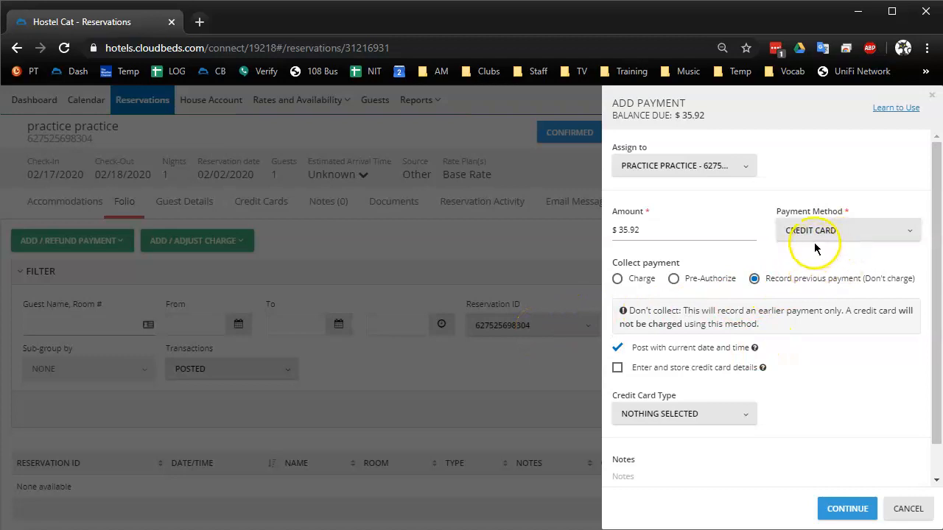
{"action": "mouse_move", "coordinate": [631, 383]}
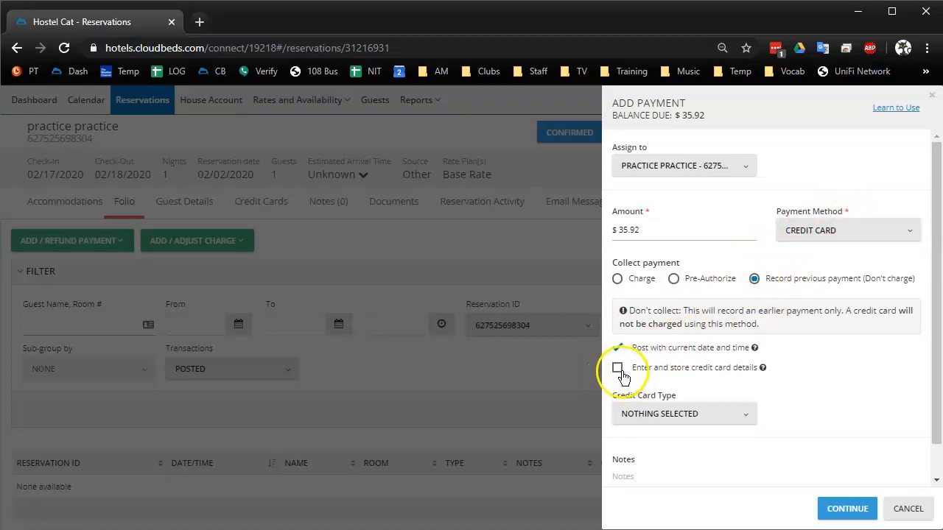
{"action": "left_click", "coordinate": [617, 279]}
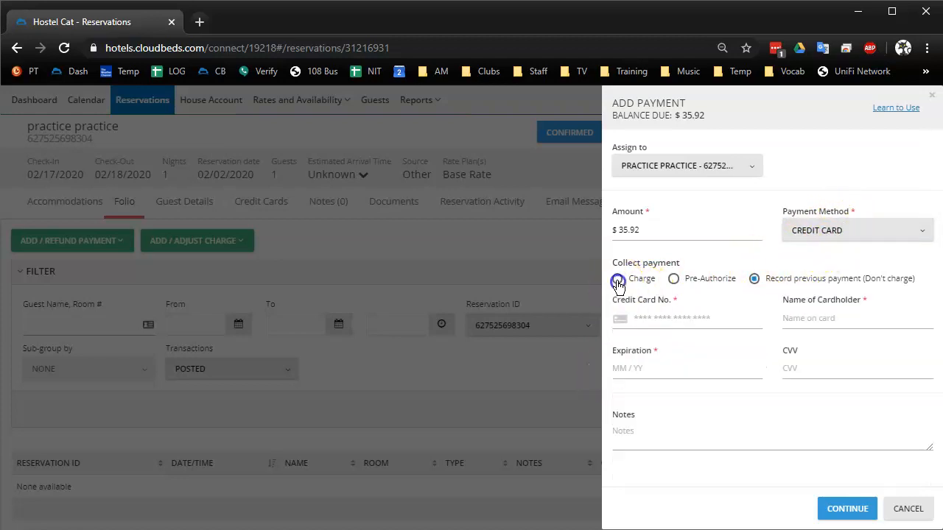
{"action": "left_click", "coordinate": [617, 278]}
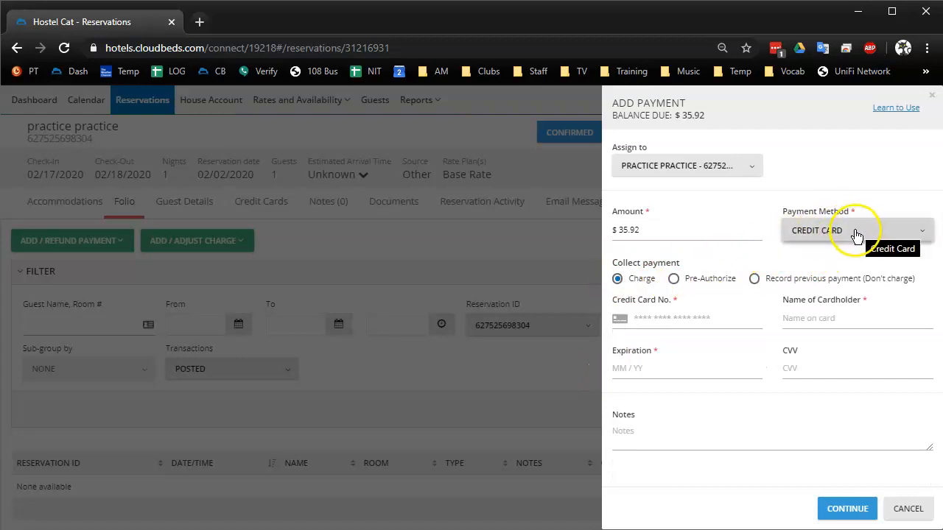
{"action": "mouse_move", "coordinate": [907, 508]}
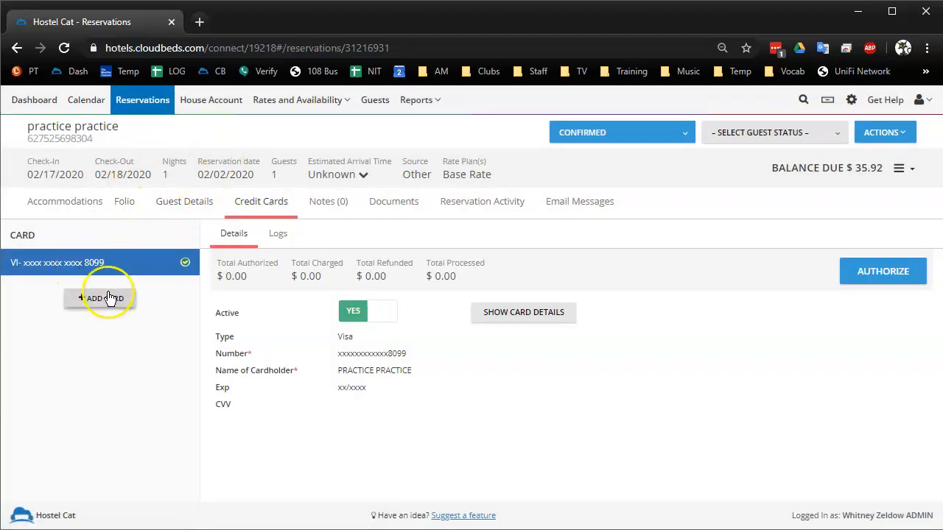
{"action": "left_click", "coordinate": [123, 200]}
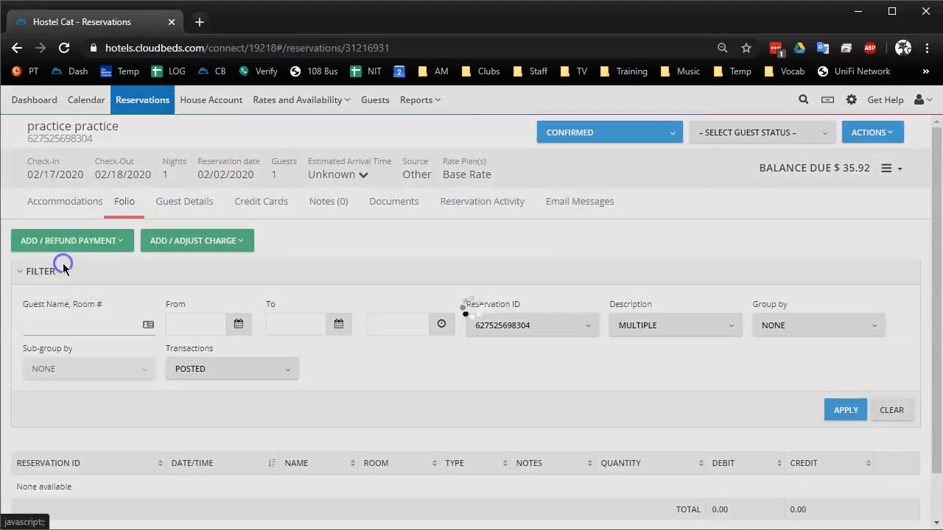
{"action": "left_click", "coordinate": [68, 240]}
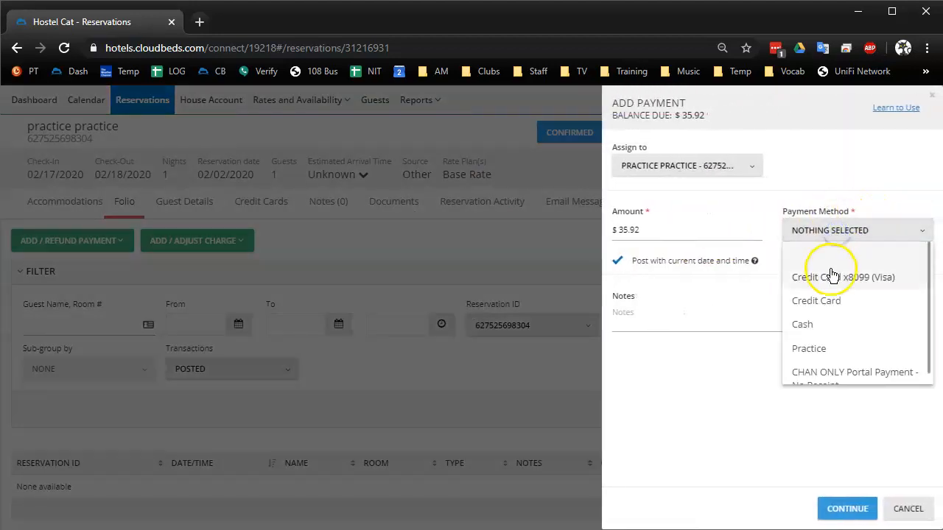
{"action": "left_click", "coordinate": [816, 301]}
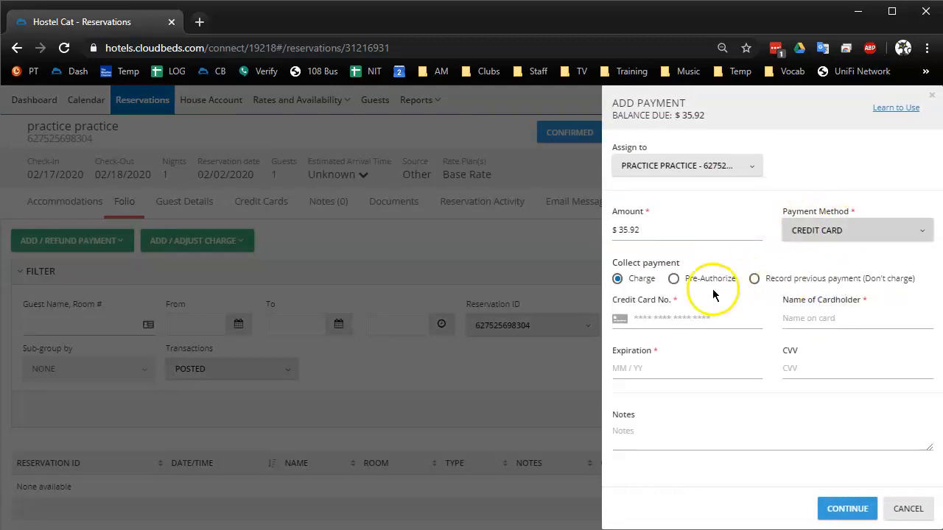
{"action": "left_click", "coordinate": [687, 318]}
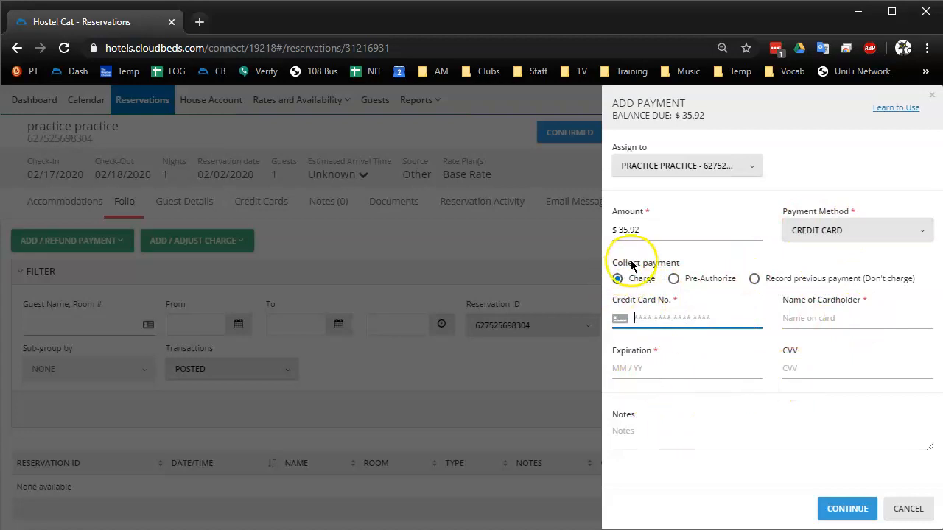
{"action": "mouse_move", "coordinate": [780, 262]}
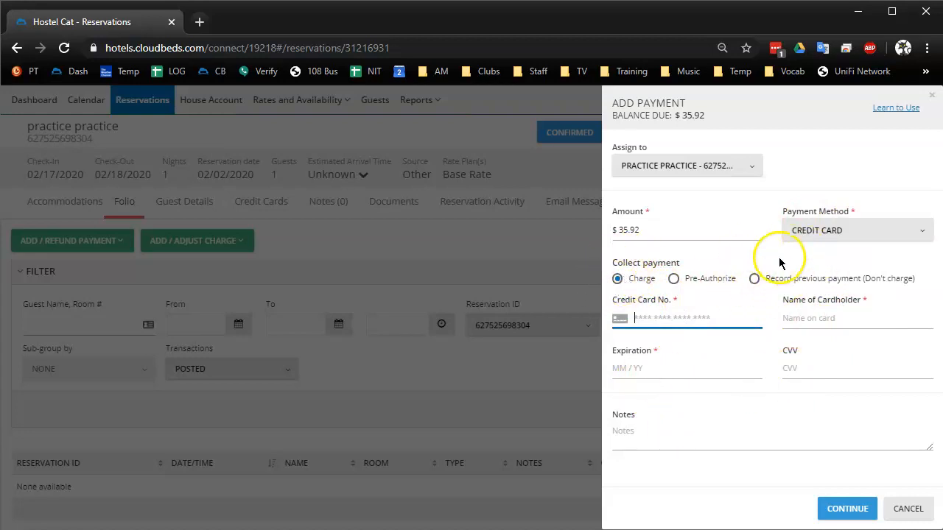
{"action": "mouse_move", "coordinate": [459, 253]}
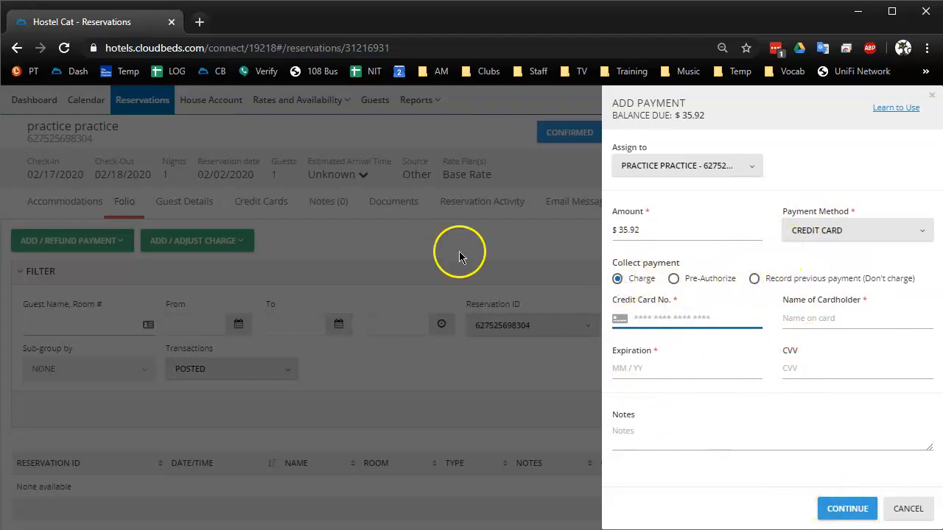
{"action": "mouse_move", "coordinate": [386, 278]}
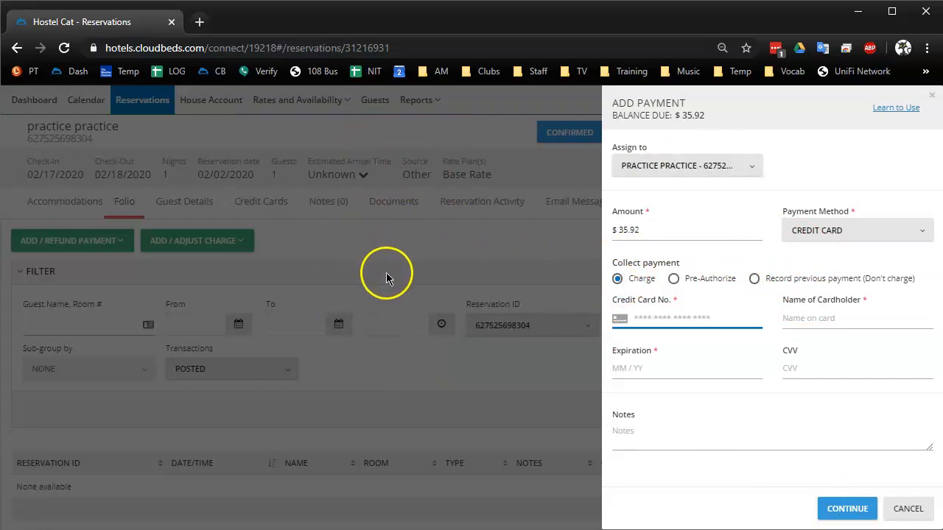
{"action": "mouse_move", "coordinate": [445, 180]}
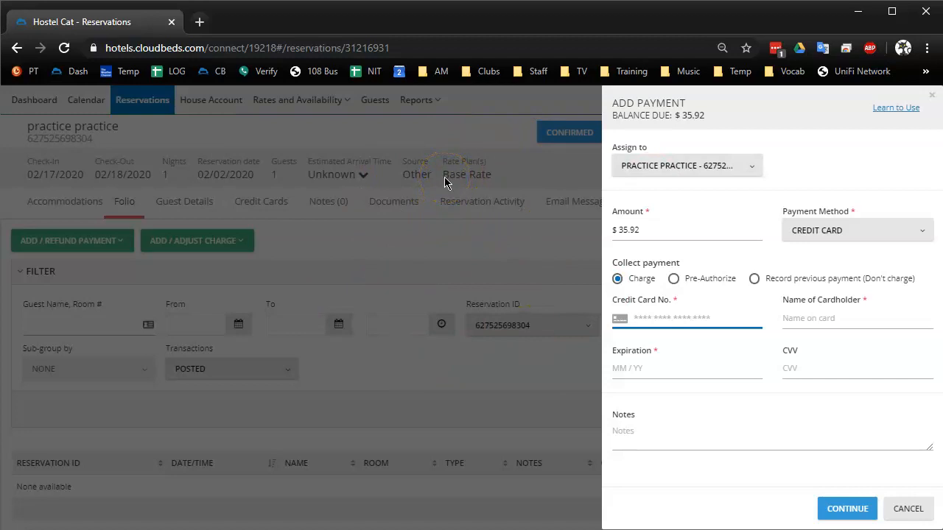
{"action": "mouse_move", "coordinate": [413, 283]}
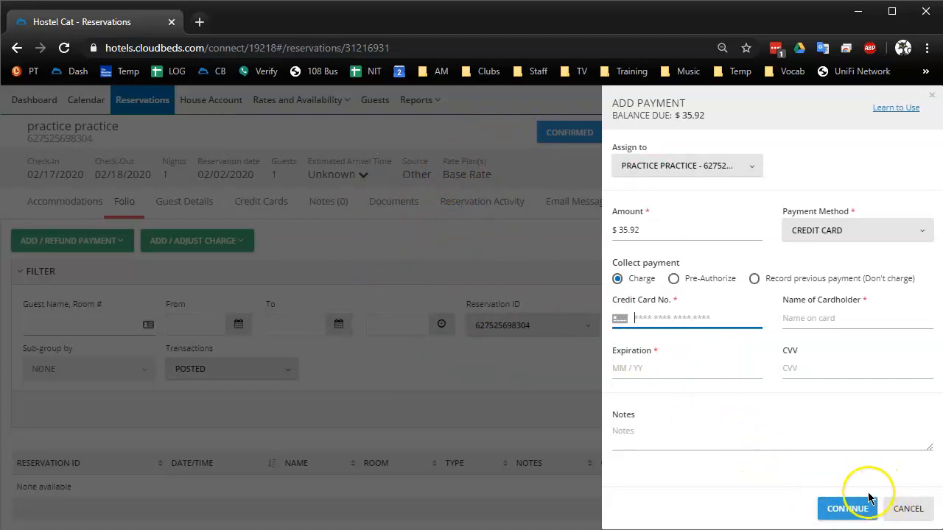
Step: Restart Add Payment with a Credit Card method set to Record previous payment (Don't charge)
{"action": "left_click", "coordinate": [754, 278]}
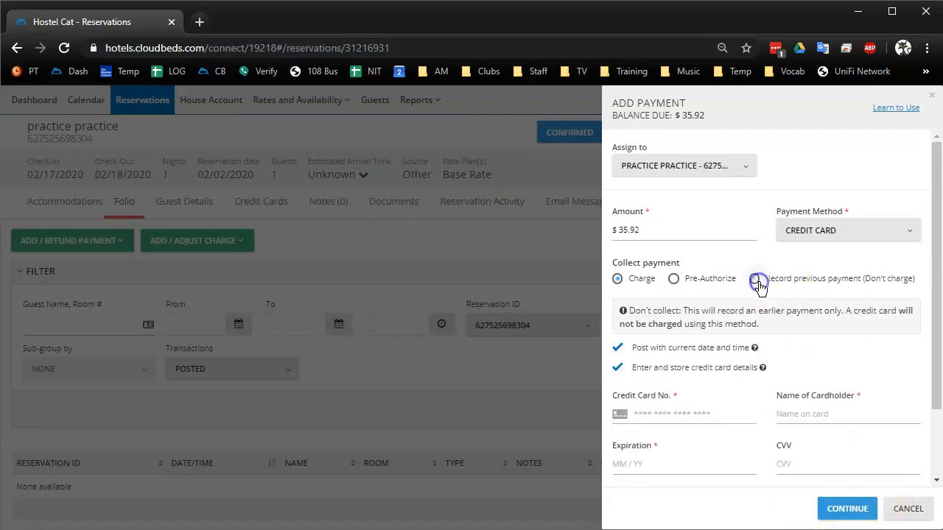
{"action": "left_click", "coordinate": [754, 277]}
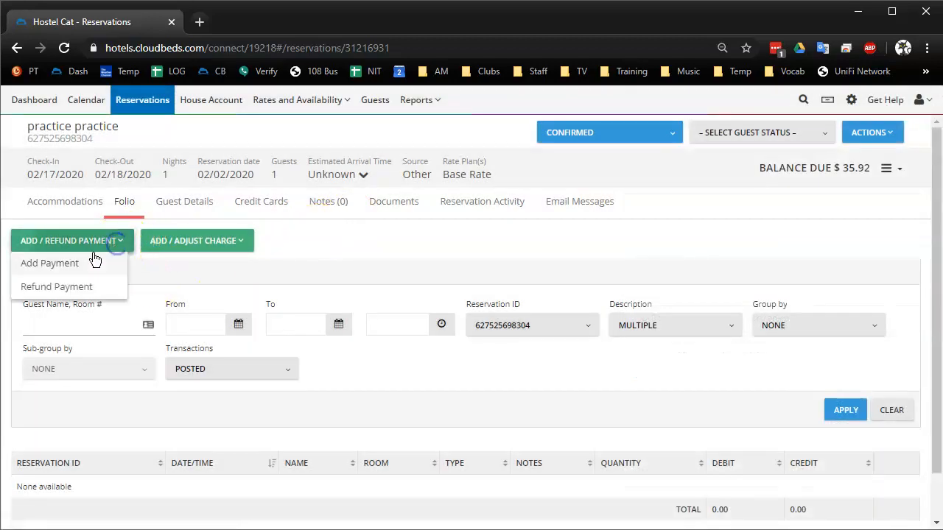
{"action": "left_click", "coordinate": [50, 262]}
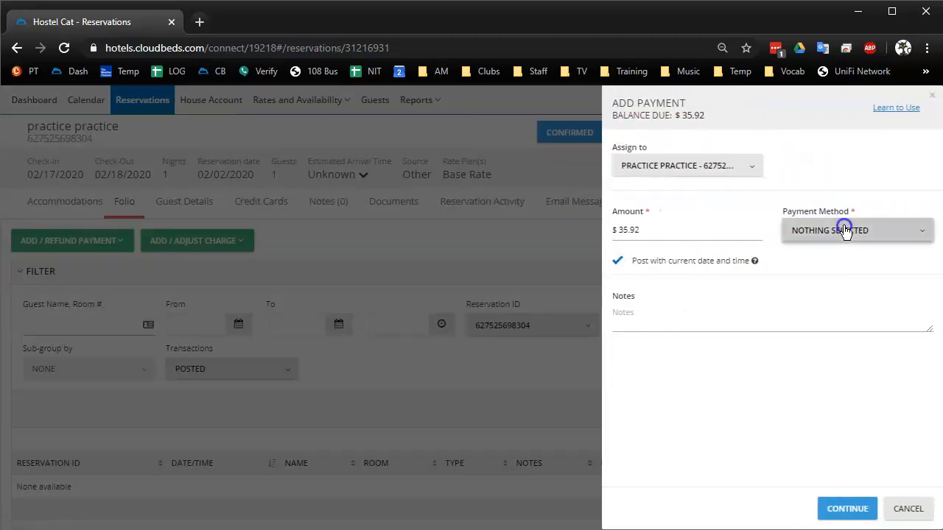
{"action": "left_click", "coordinate": [857, 230]}
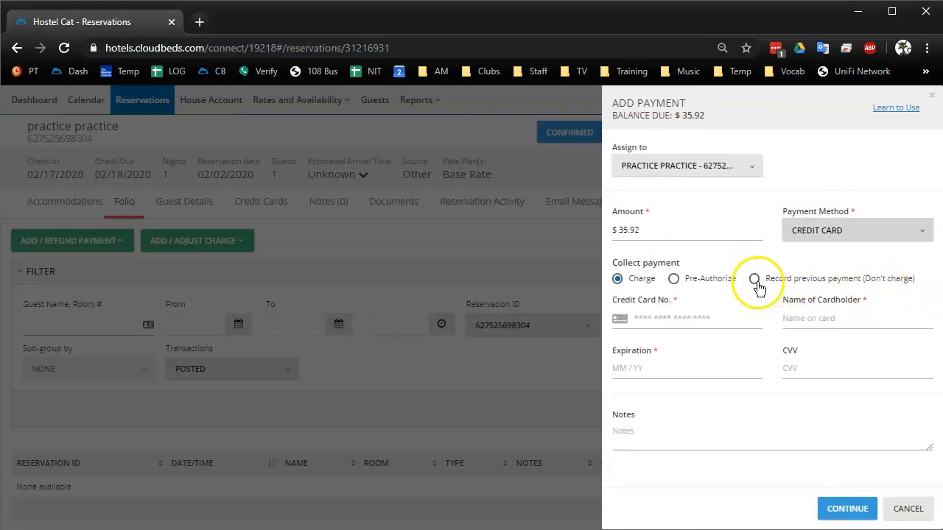
{"action": "left_click", "coordinate": [754, 278]}
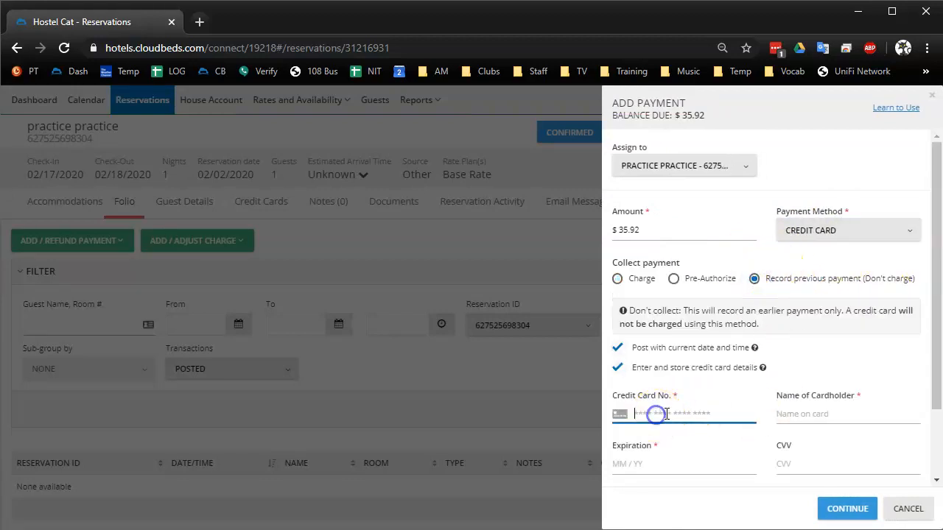
{"action": "mouse_move", "coordinate": [747, 405]}
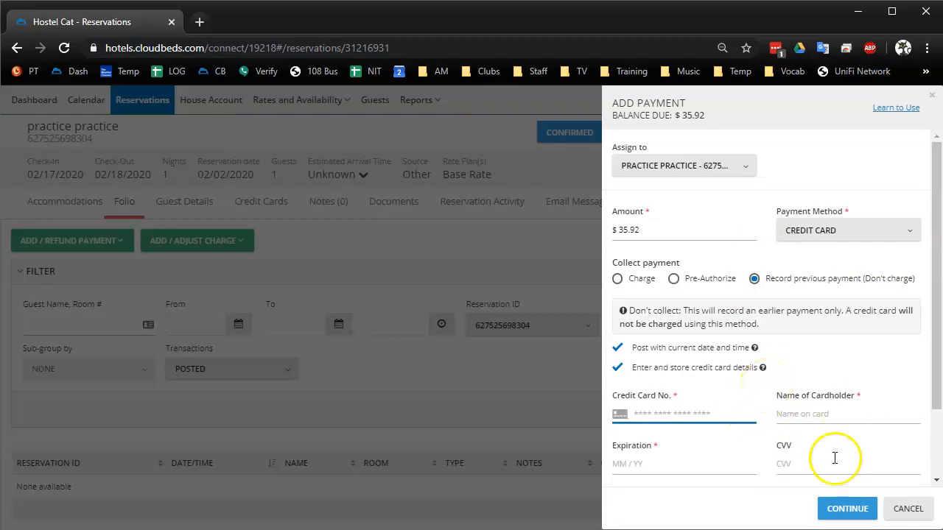
{"action": "mouse_move", "coordinate": [248, 206]}
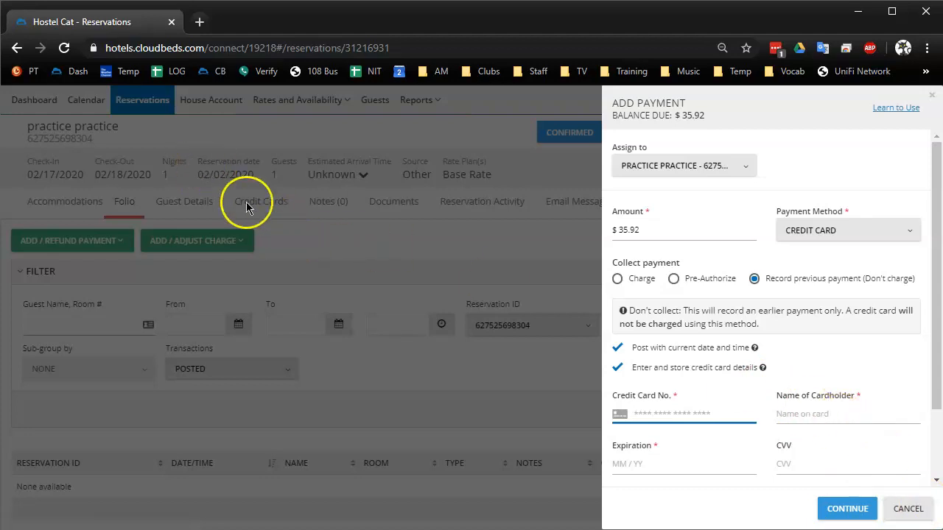
{"action": "mouse_move", "coordinate": [271, 207]}
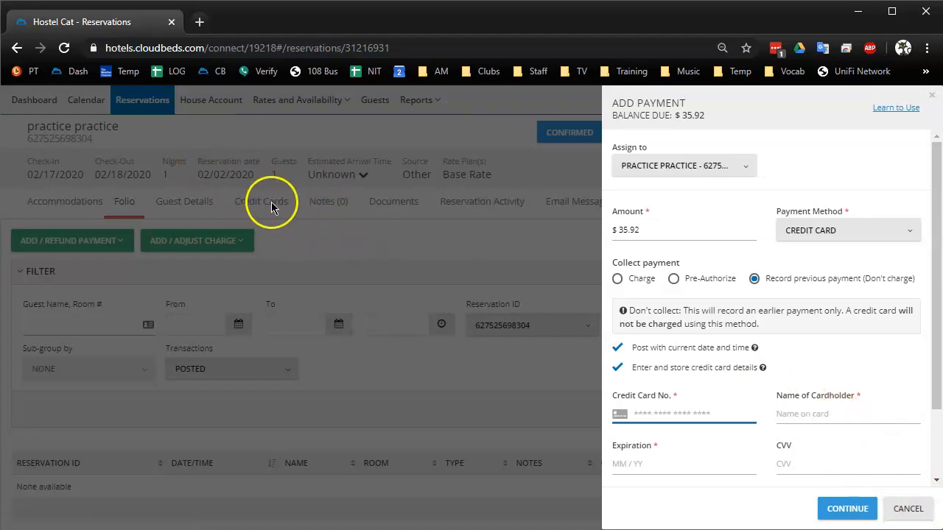
{"action": "mouse_move", "coordinate": [218, 224]}
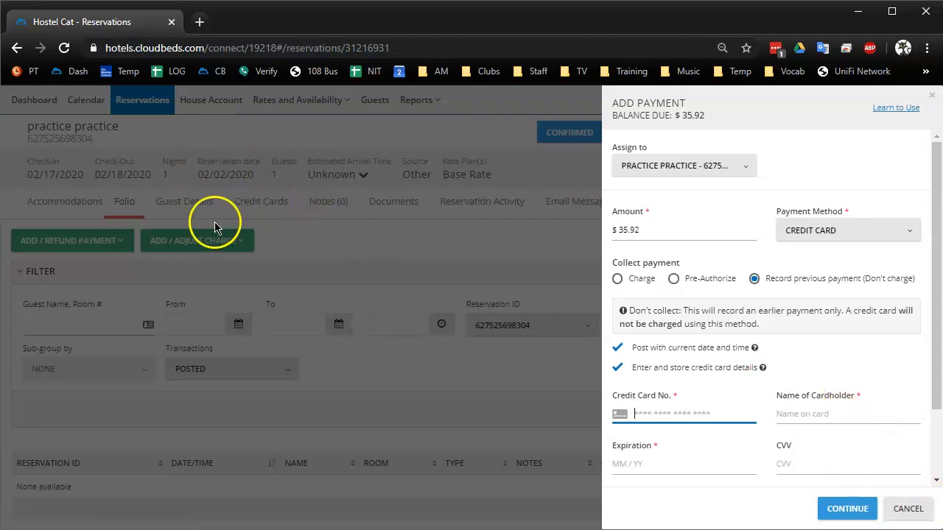
{"action": "mouse_move", "coordinate": [268, 218]}
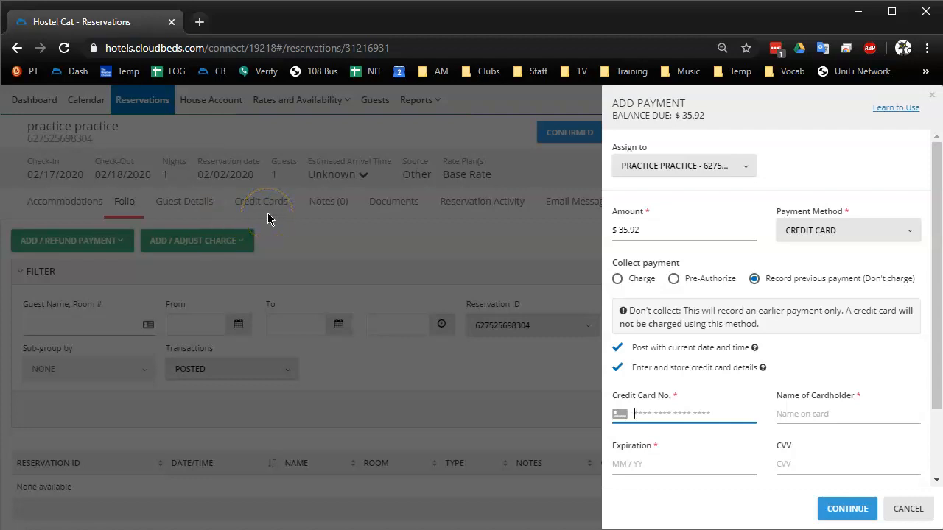
{"action": "mouse_move", "coordinate": [847, 510]}
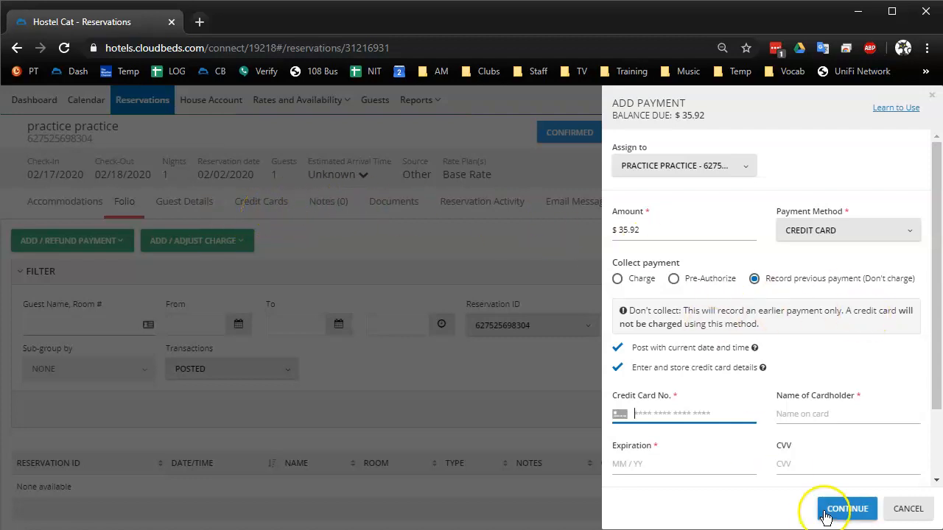
{"action": "mouse_move", "coordinate": [450, 389]}
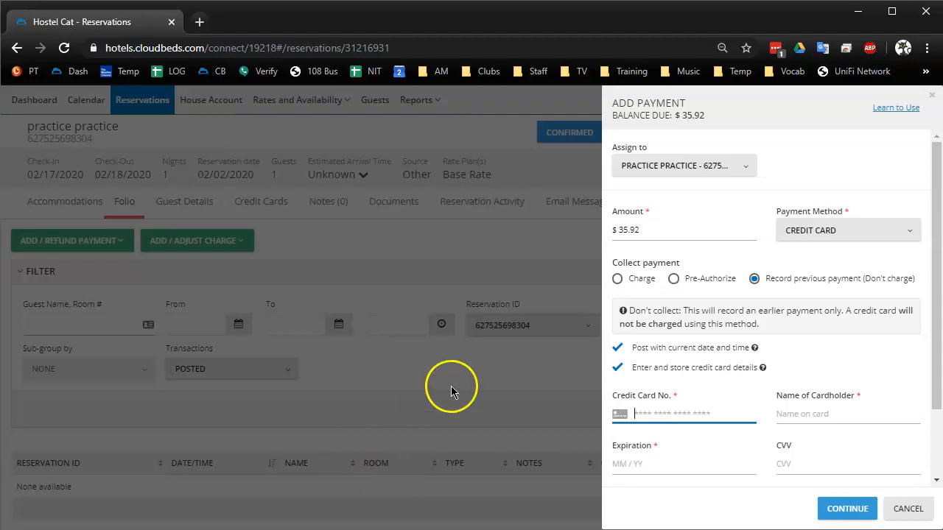
{"action": "mouse_move", "coordinate": [444, 390]}
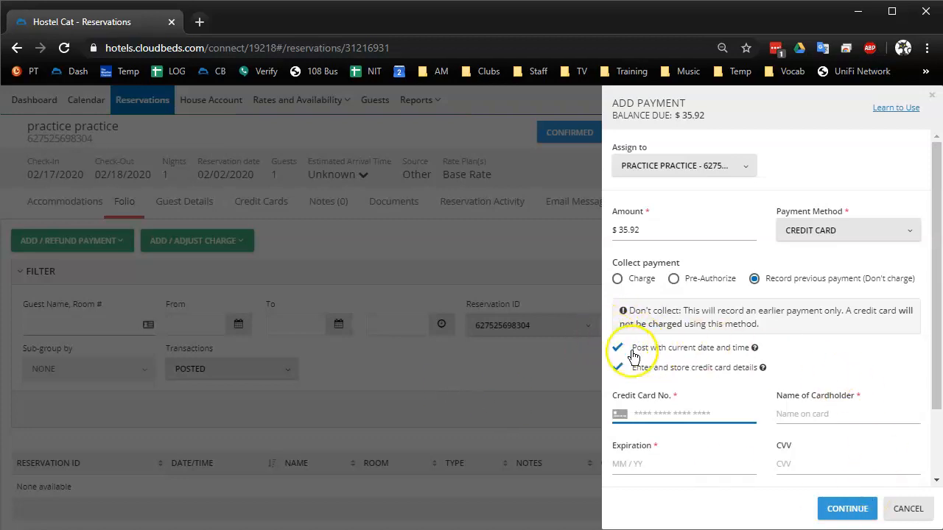
Step: Switch off storing card details so only a credit card type remains to choose
{"action": "left_click", "coordinate": [617, 368]}
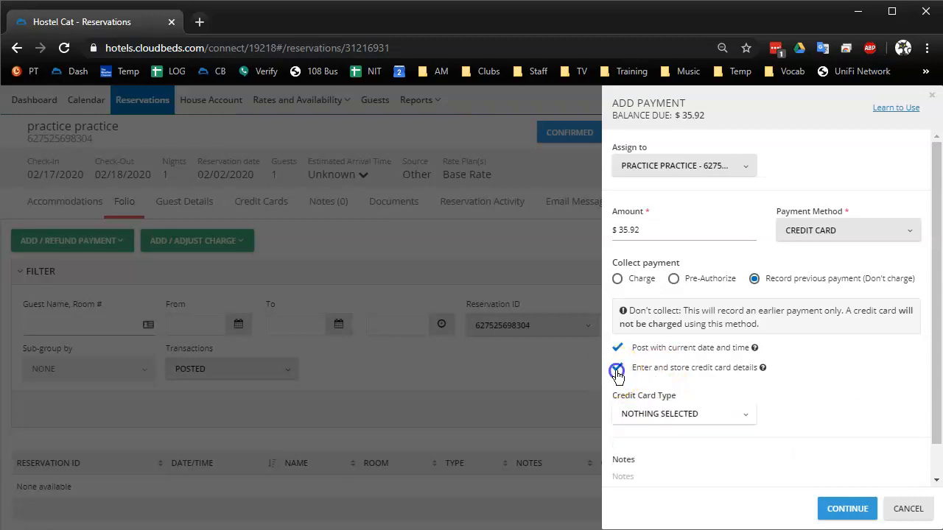
{"action": "left_click", "coordinate": [616, 368]}
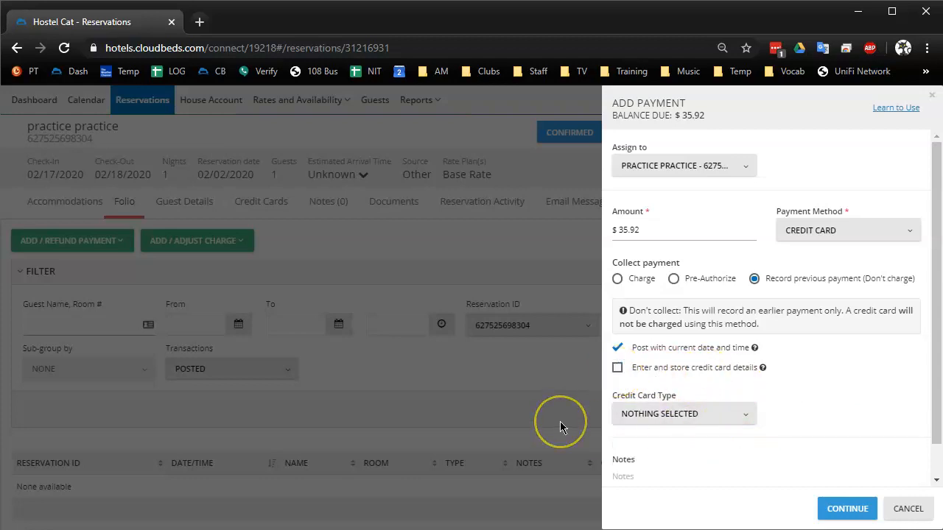
{"action": "mouse_move", "coordinate": [560, 421]}
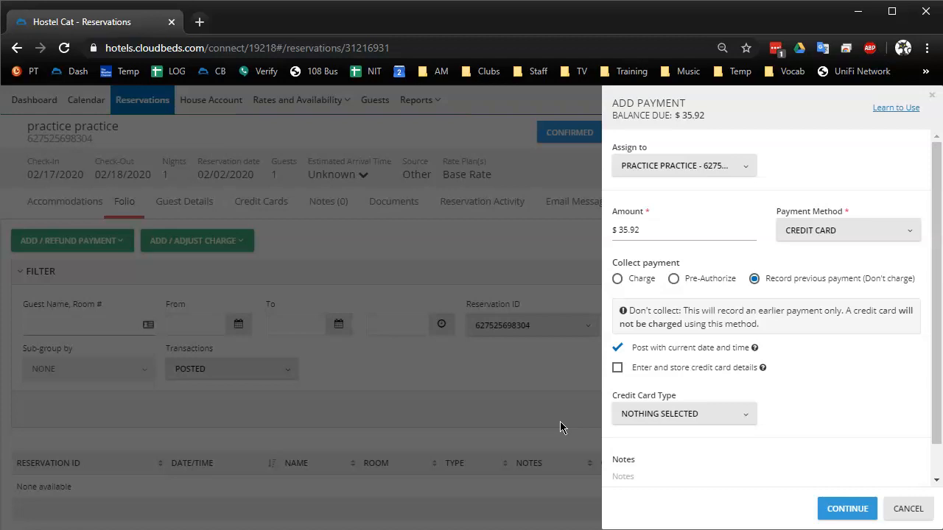
{"action": "mouse_move", "coordinate": [648, 391]}
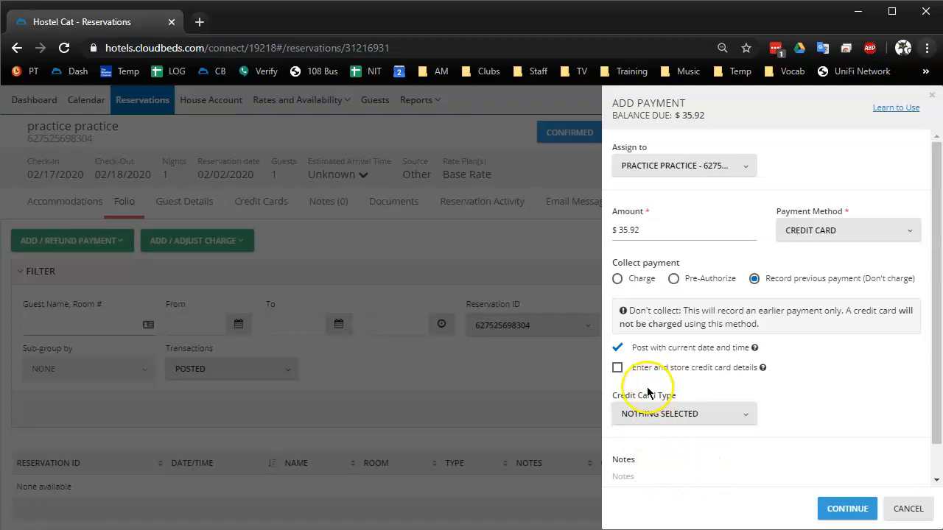
Step: Show the credit card types: Visa, Maestro, American Express, Mastercard and Discover
{"action": "left_click", "coordinate": [680, 412]}
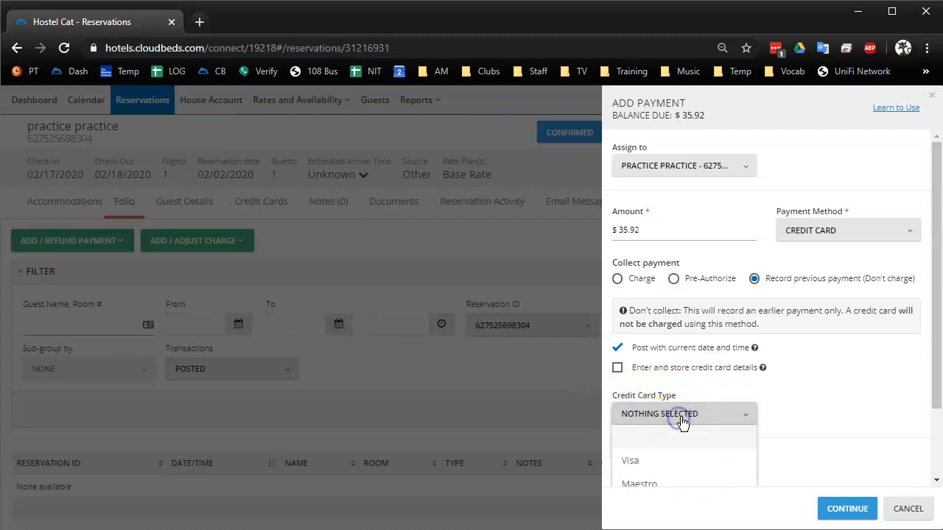
{"action": "left_click", "coordinate": [681, 412]}
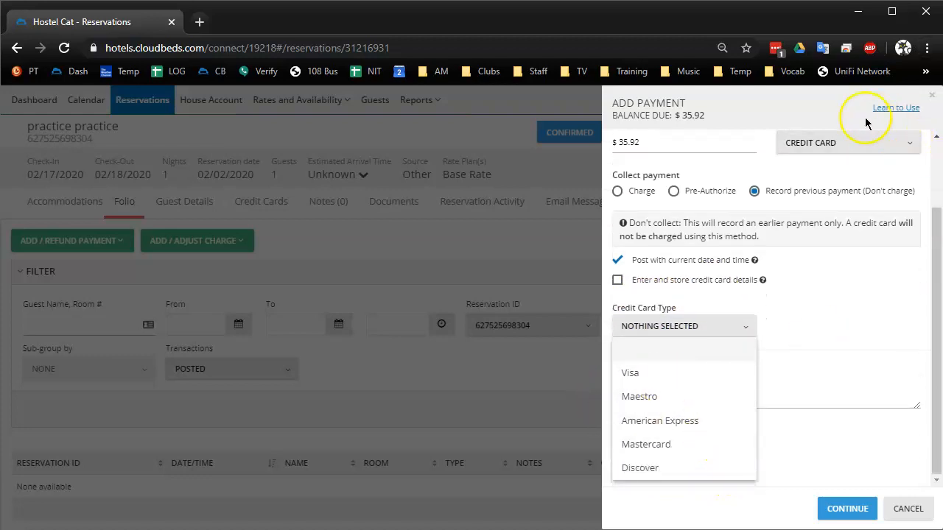
{"action": "mouse_move", "coordinate": [845, 215]}
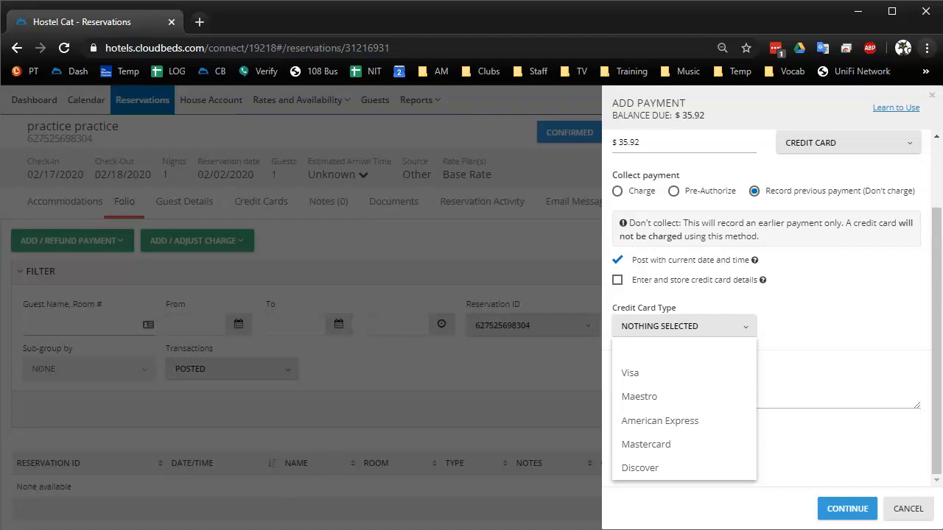
{"action": "mouse_move", "coordinate": [700, 285]}
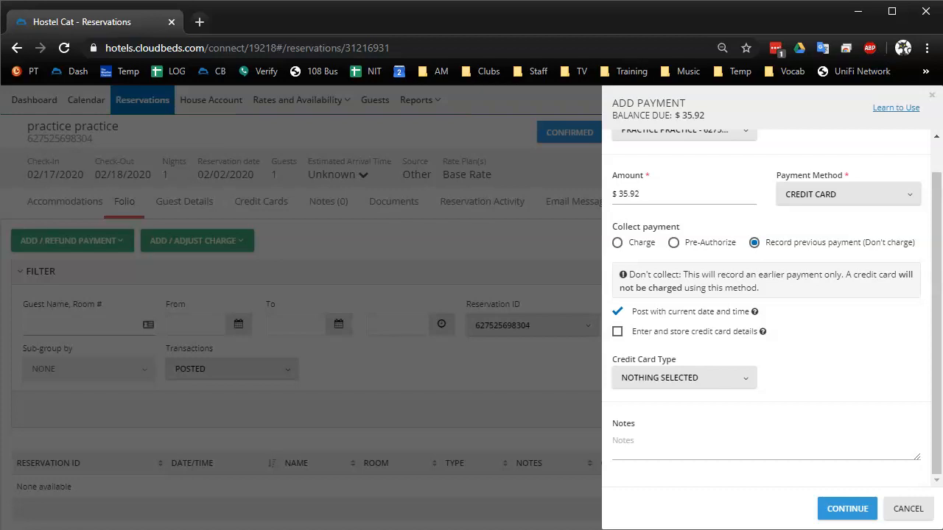
{"action": "mouse_move", "coordinate": [51, 508]}
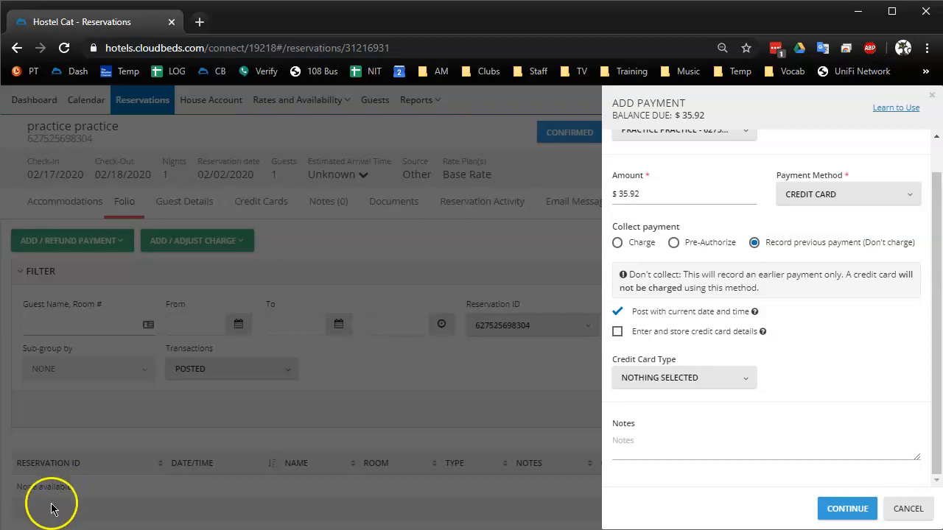